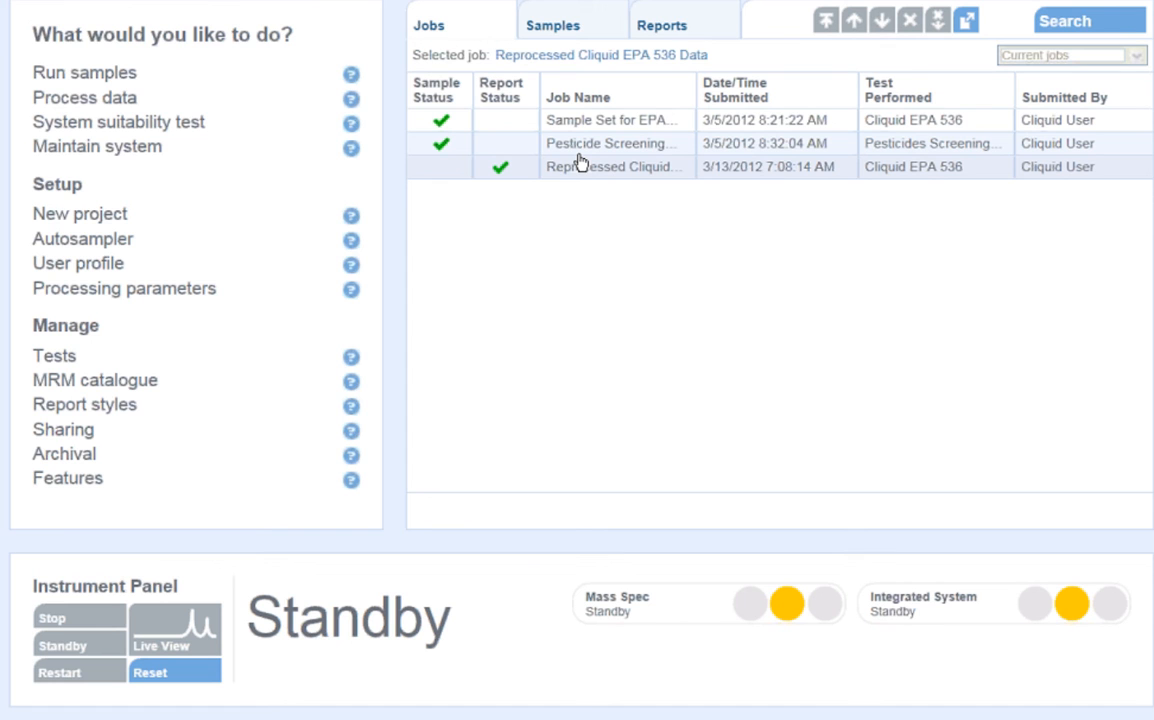
{"action": "mouse_move", "coordinate": [584, 160]}
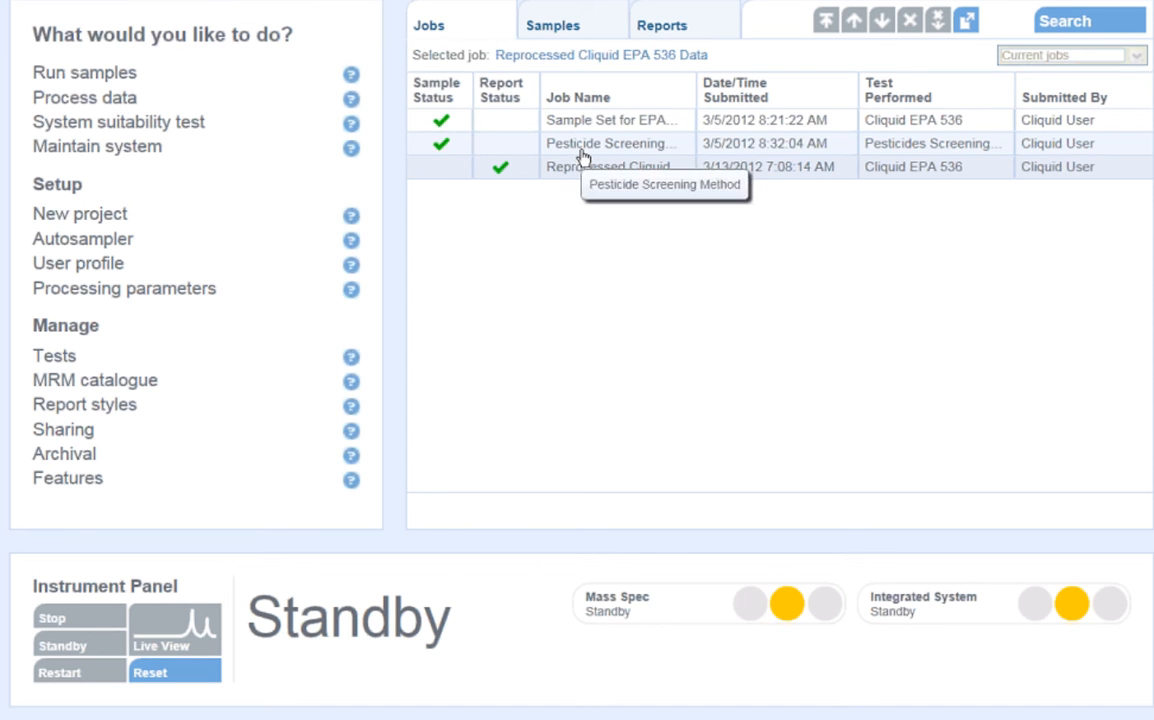
{"action": "mouse_move", "coordinate": [540, 156]}
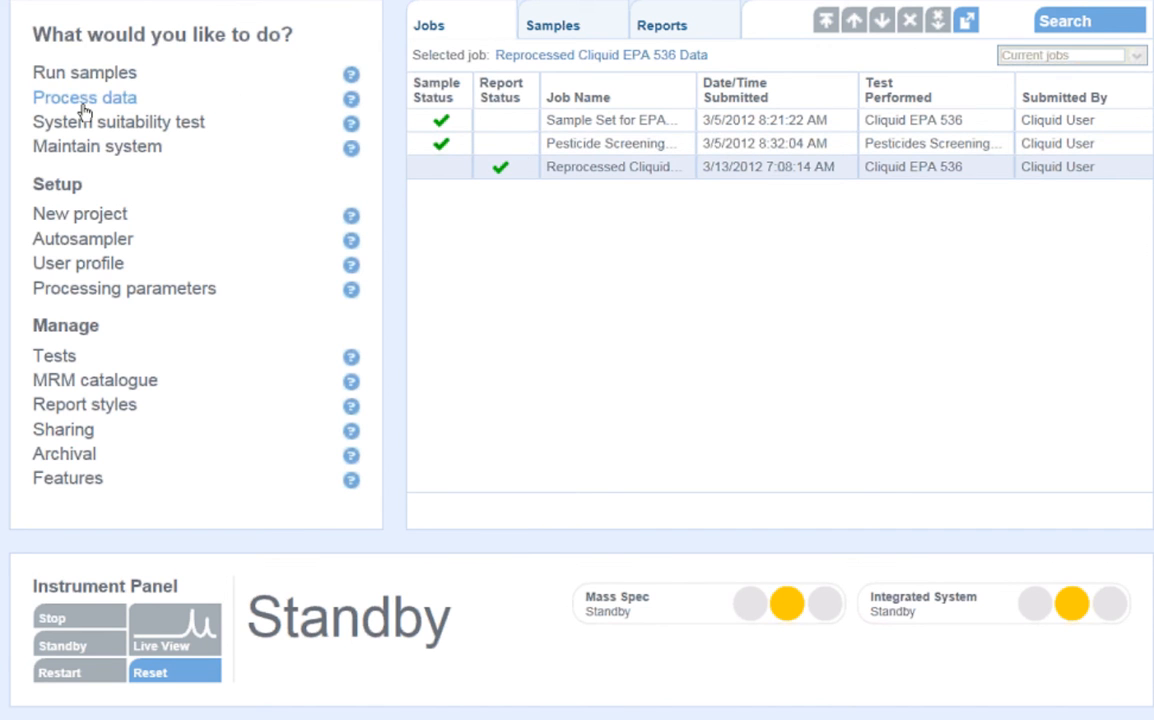
Step: Start processing data with the Pesticides Screening Method test selected
{"action": "left_click", "coordinate": [84, 96]}
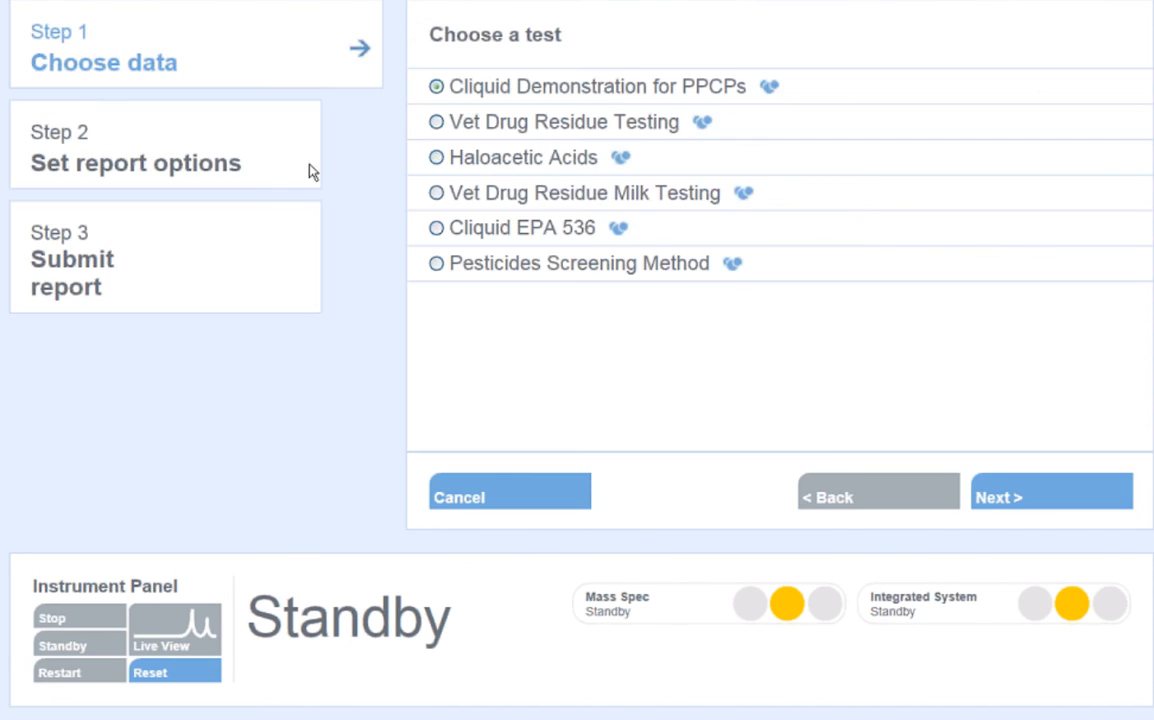
{"action": "left_click", "coordinate": [436, 264]}
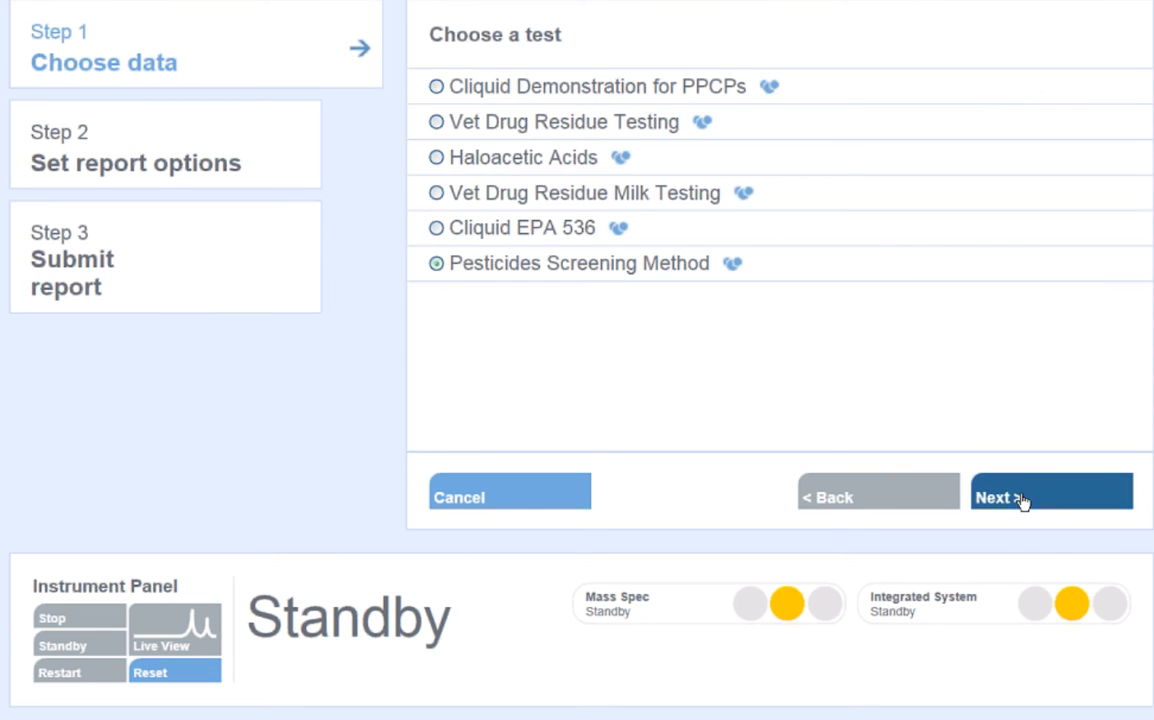
Step: Expand the method's samples, toggle select-all off, and tick carrot 18 for processing
{"action": "left_click", "coordinate": [1050, 496]}
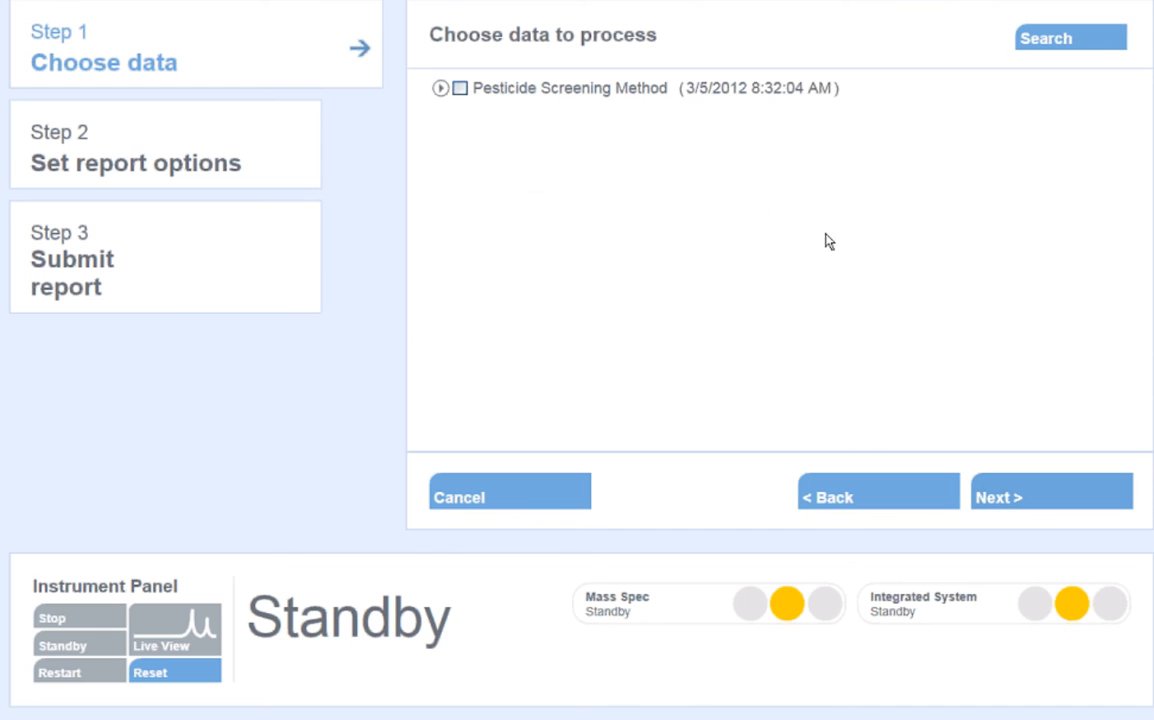
{"action": "mouse_move", "coordinate": [444, 106]}
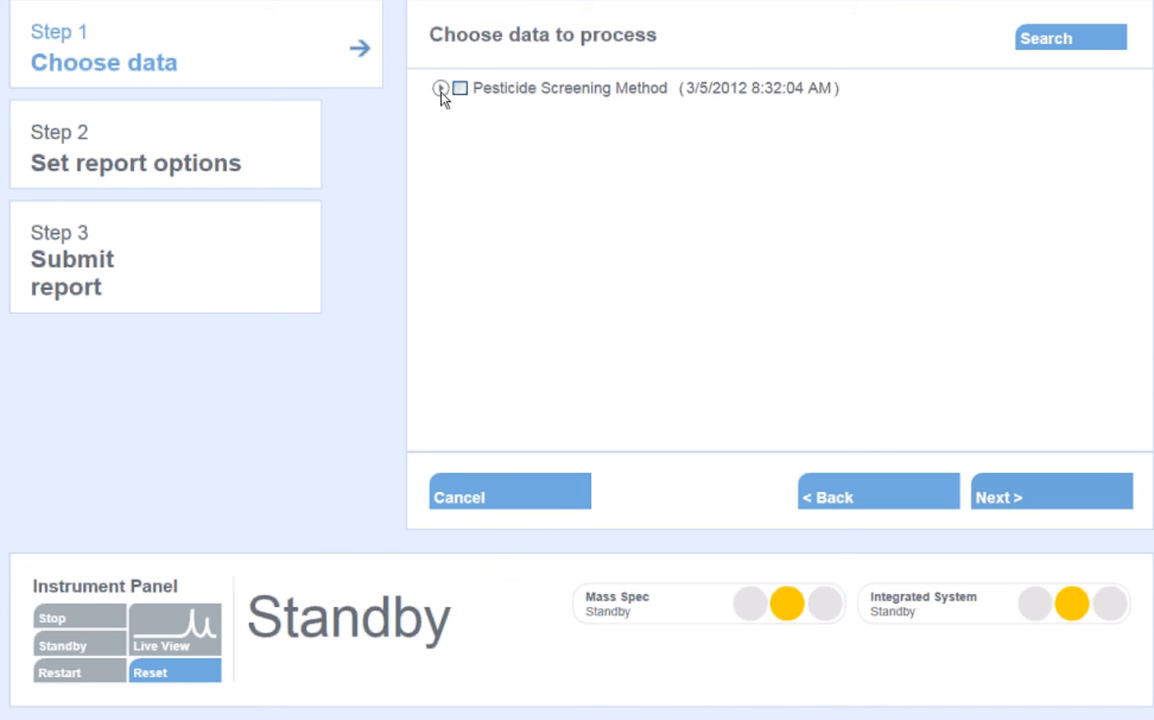
{"action": "left_click", "coordinate": [440, 88]}
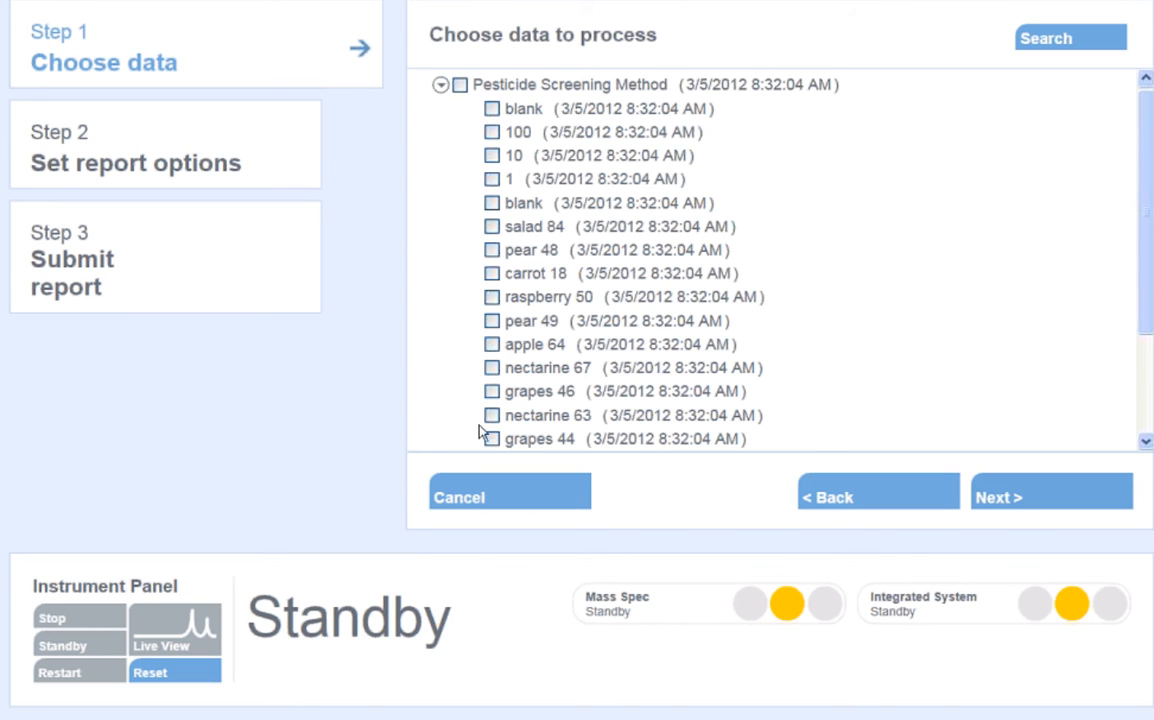
{"action": "scroll", "scroll_direction": "down", "scroll_amount": 3}
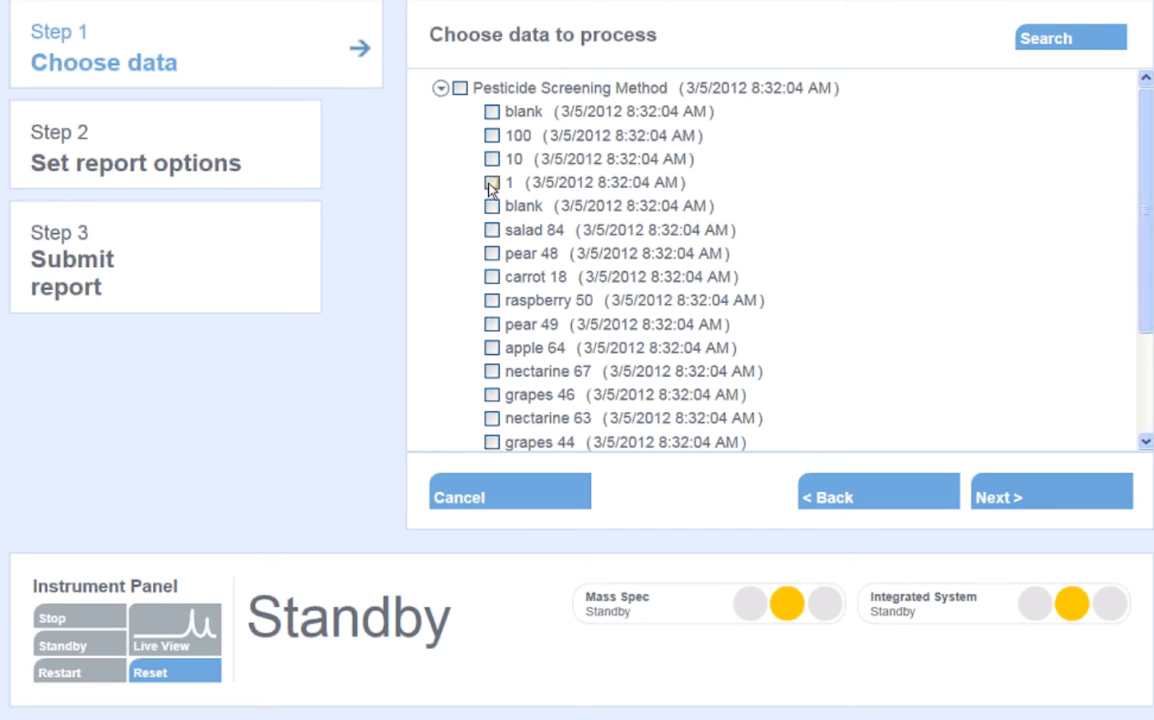
{"action": "mouse_move", "coordinate": [492, 228]}
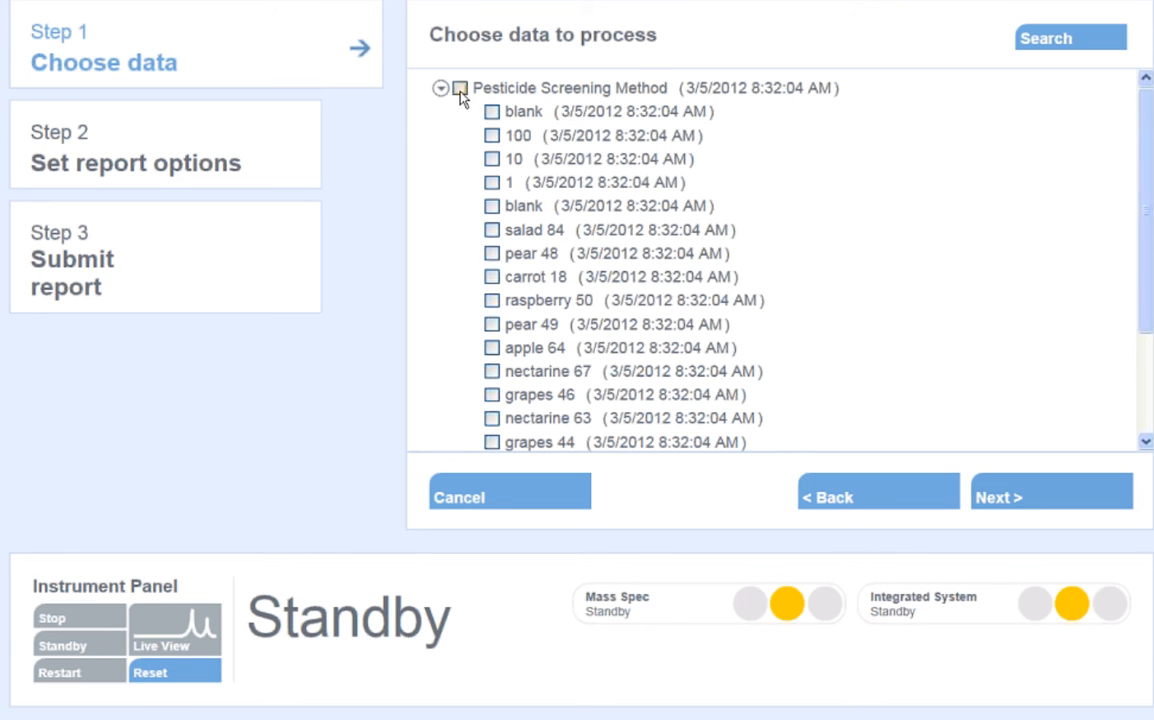
{"action": "left_click", "coordinate": [492, 88]}
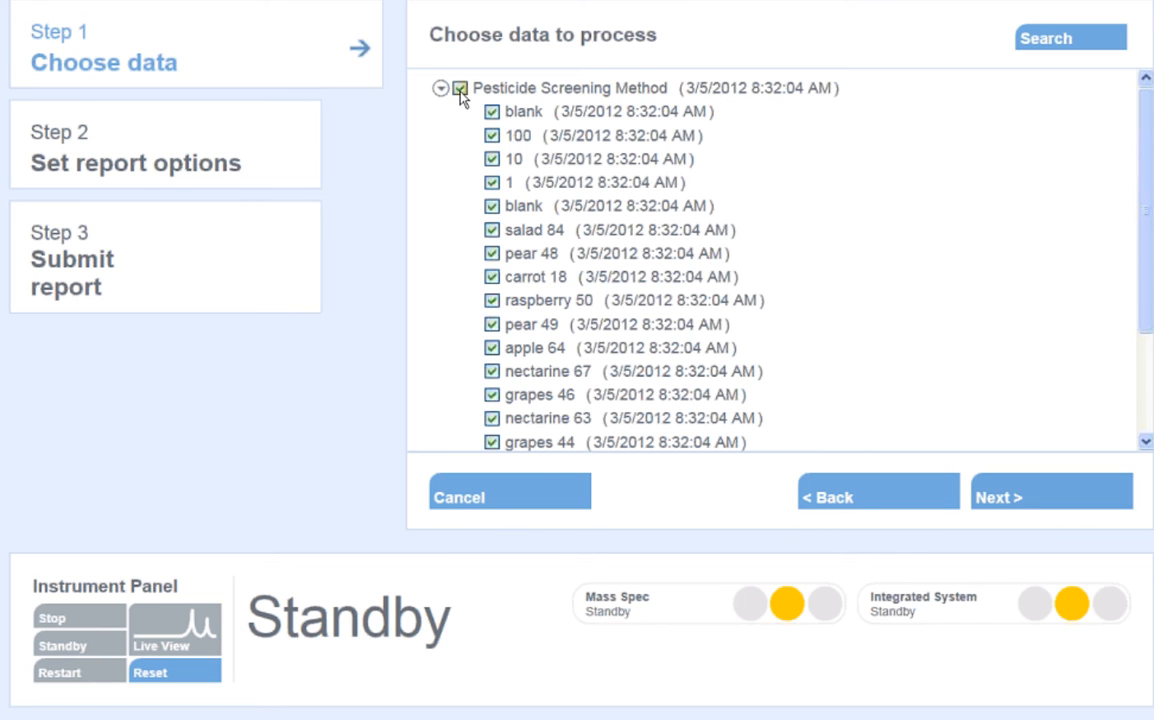
{"action": "left_click", "coordinate": [460, 84]}
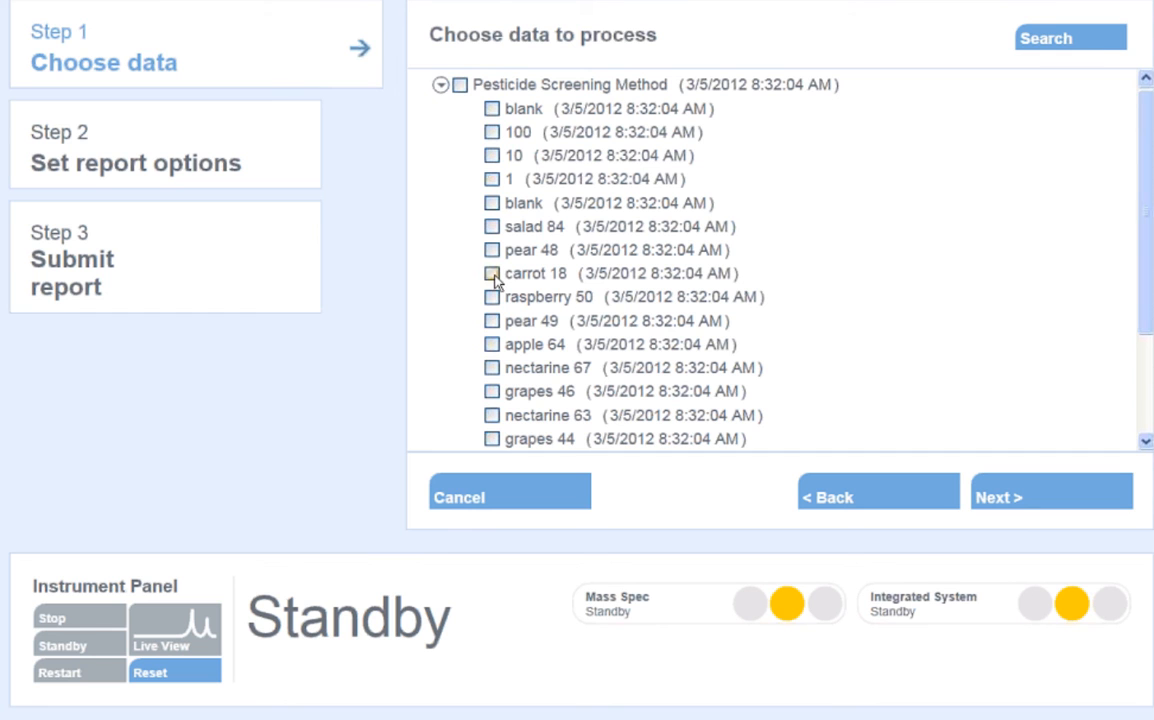
{"action": "left_click", "coordinate": [492, 272]}
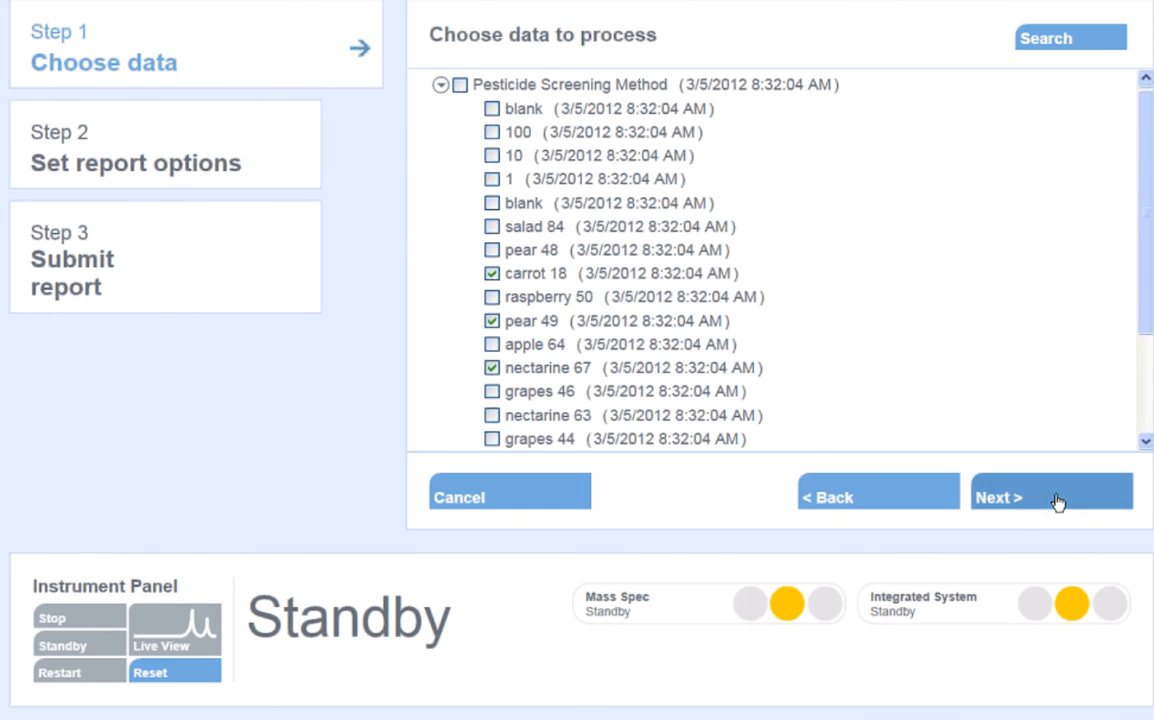
Step: Assign the Cliquid Demonstration project and continue to the reporting options
{"action": "left_click", "coordinate": [1050, 496]}
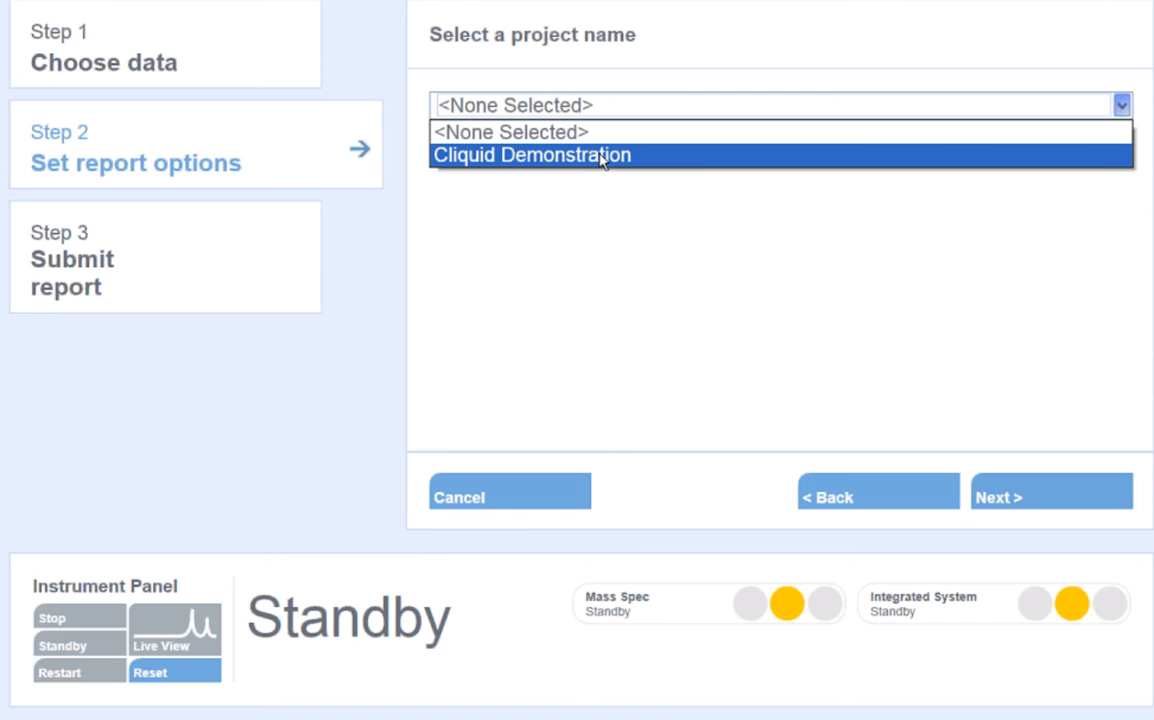
{"action": "left_click", "coordinate": [532, 154]}
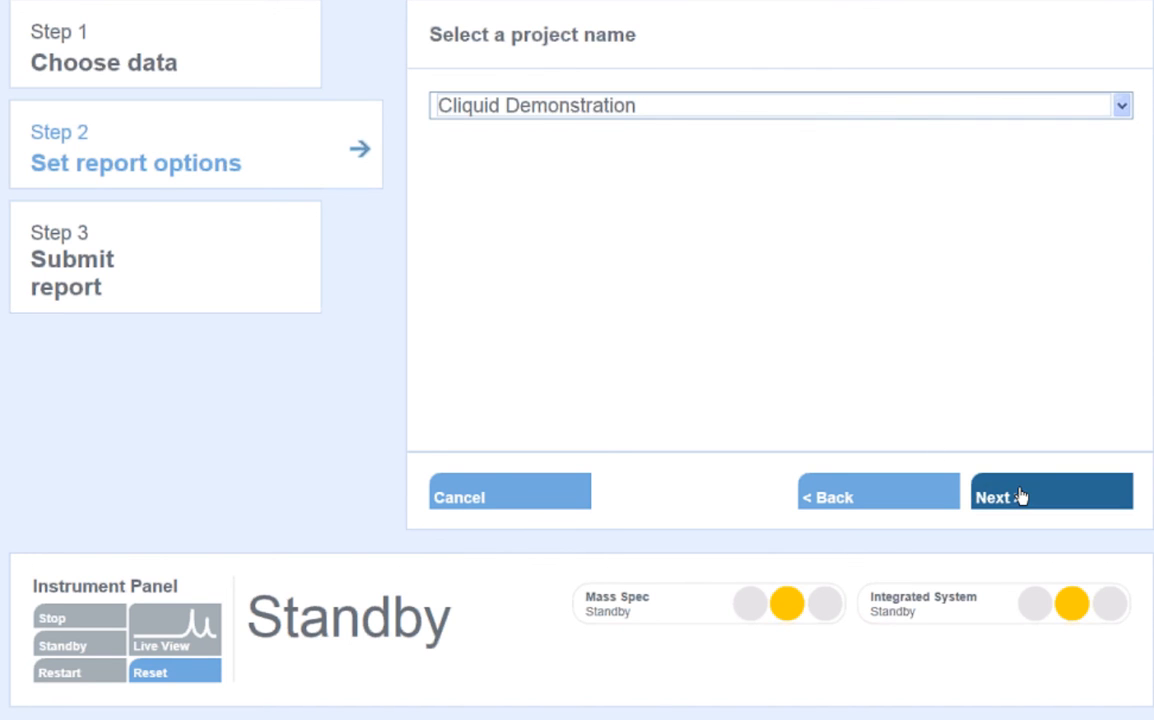
{"action": "left_click", "coordinate": [1050, 492]}
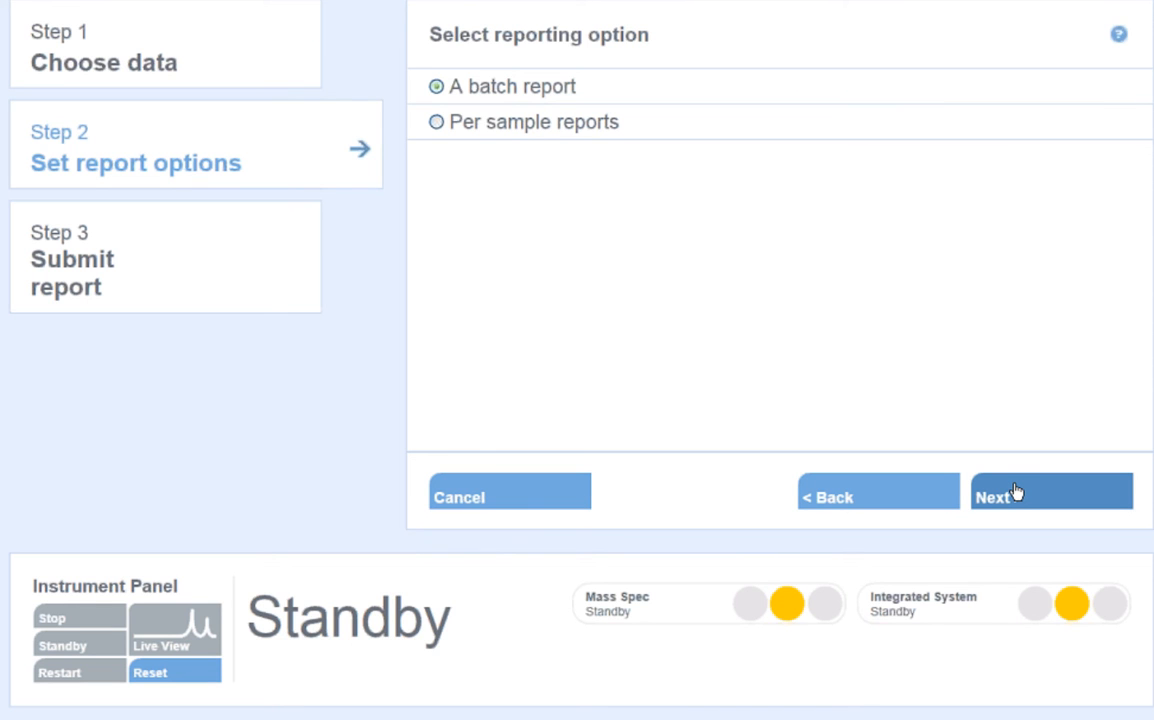
{"action": "mouse_move", "coordinate": [1014, 456]}
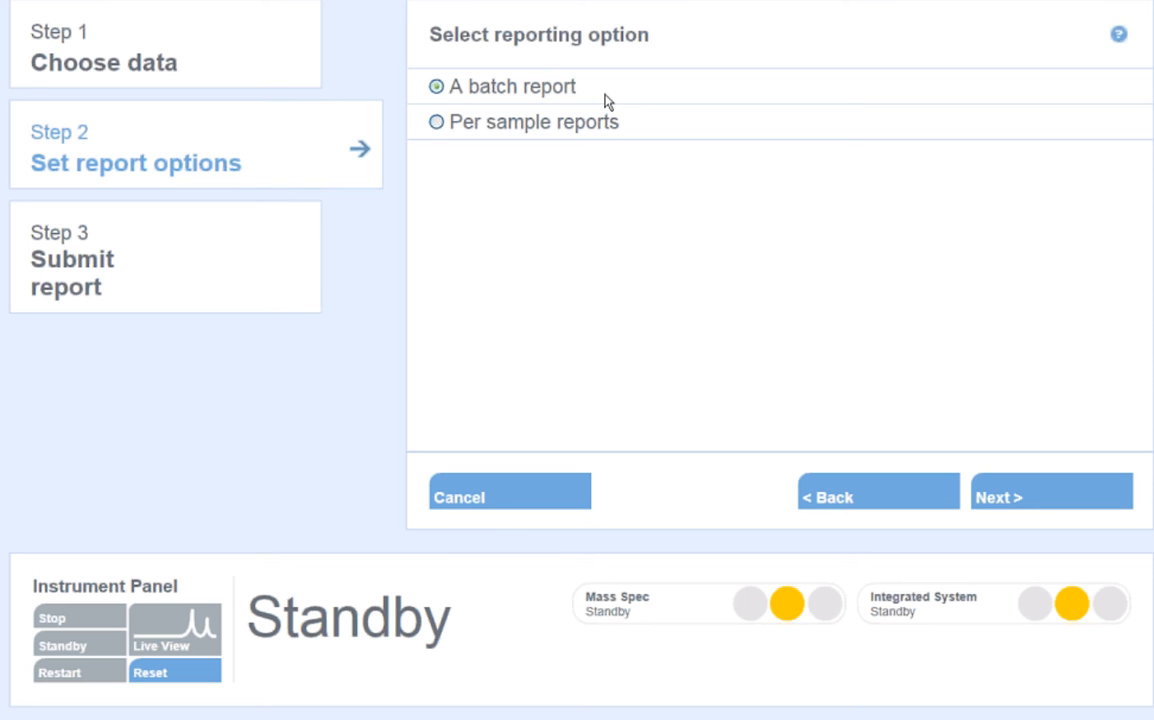
{"action": "mouse_move", "coordinate": [640, 132]}
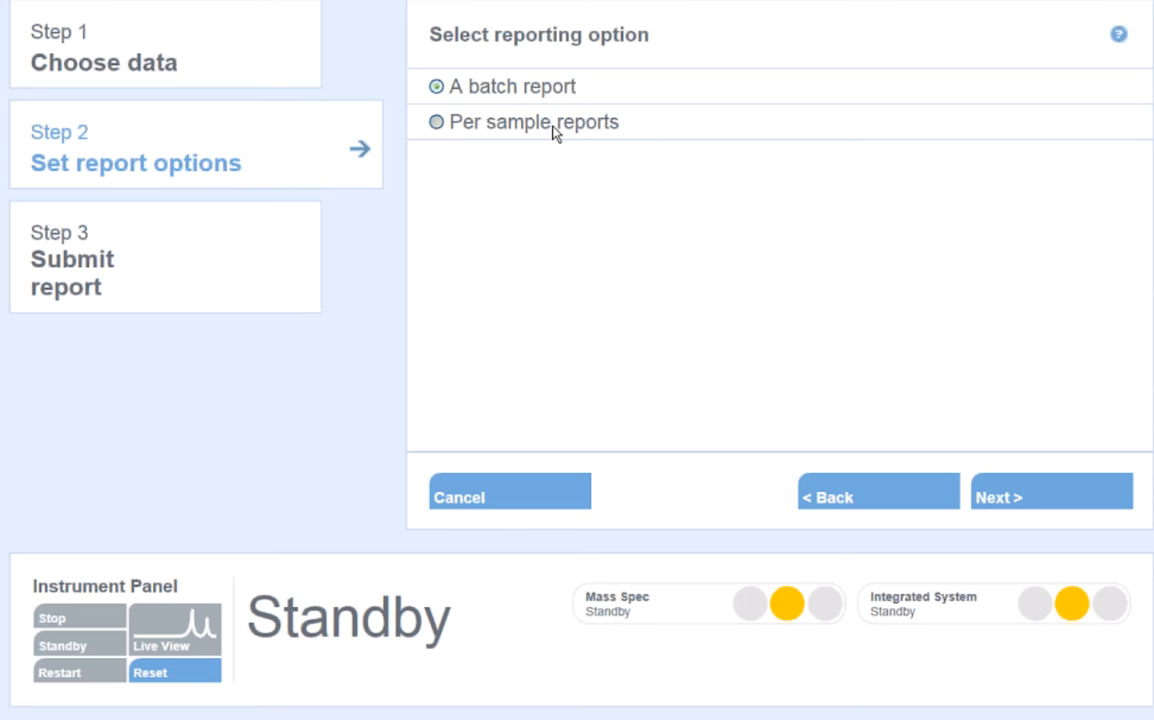
Step: Choose per-sample reports and keep the Current processing parameters
{"action": "left_click", "coordinate": [436, 122]}
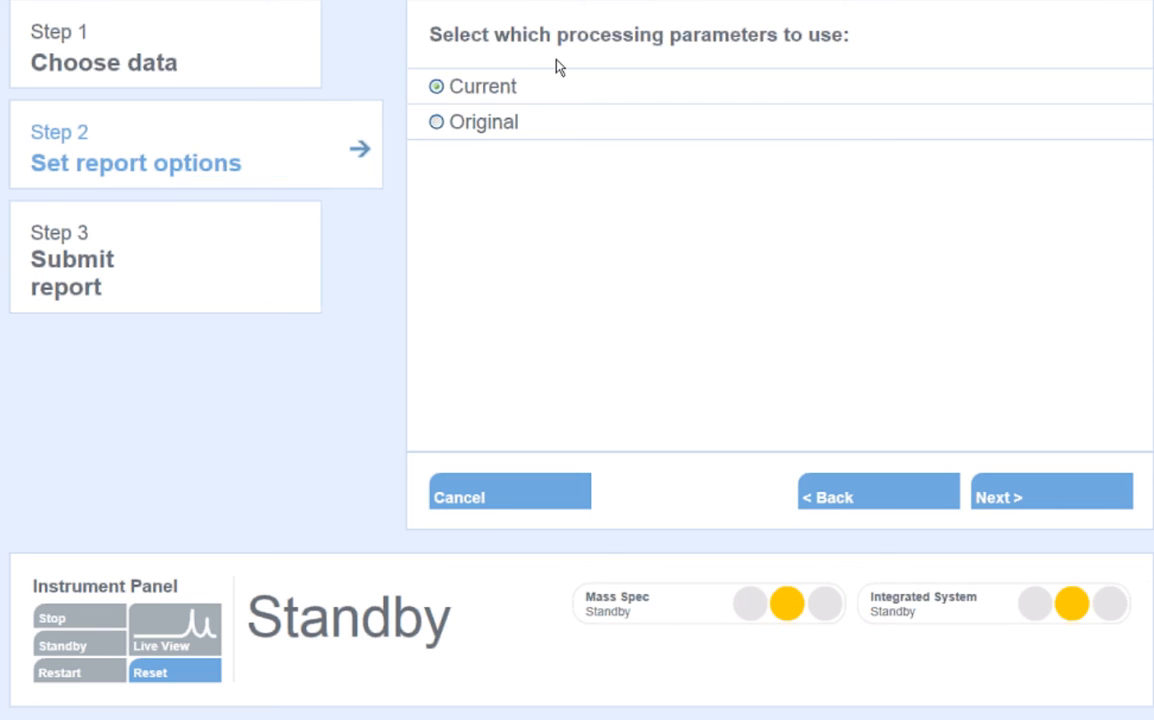
{"action": "mouse_move", "coordinate": [750, 66]}
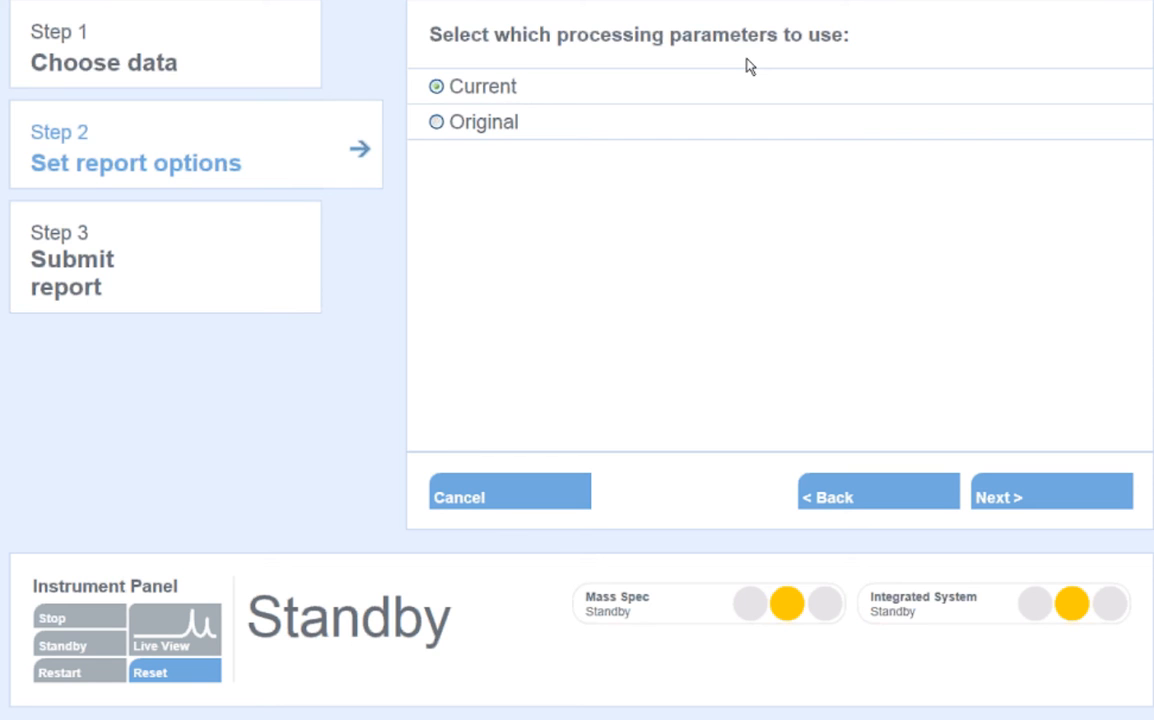
{"action": "mouse_move", "coordinate": [556, 130]}
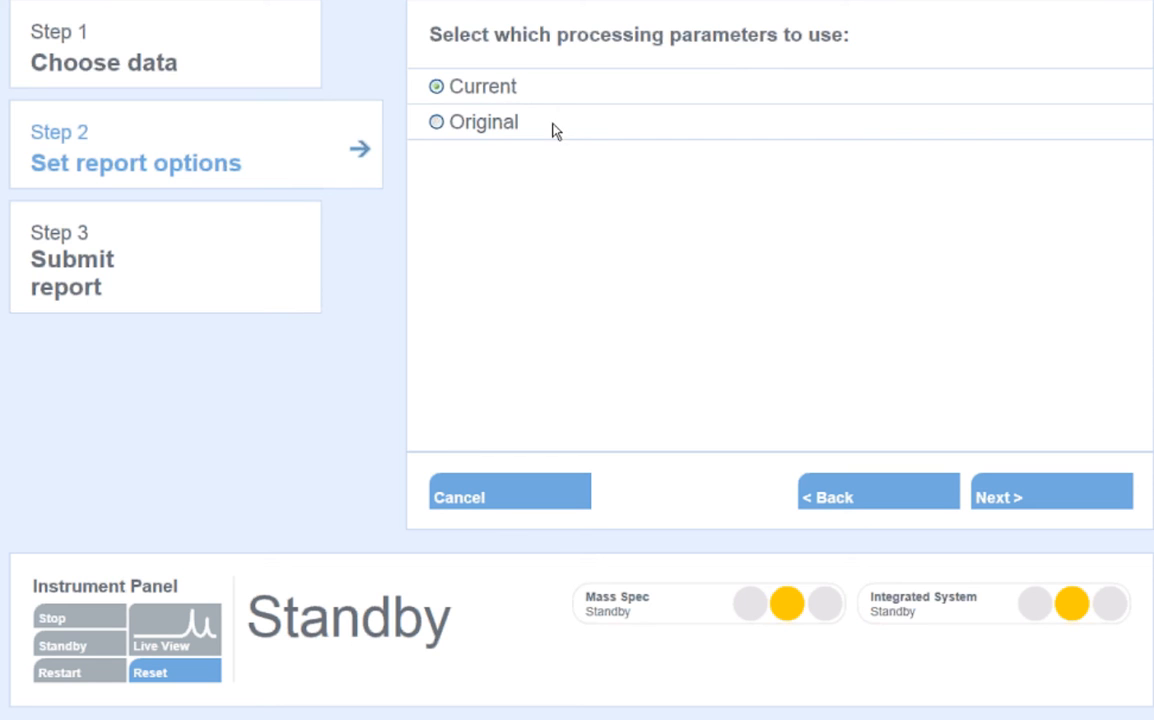
{"action": "mouse_move", "coordinate": [532, 96]}
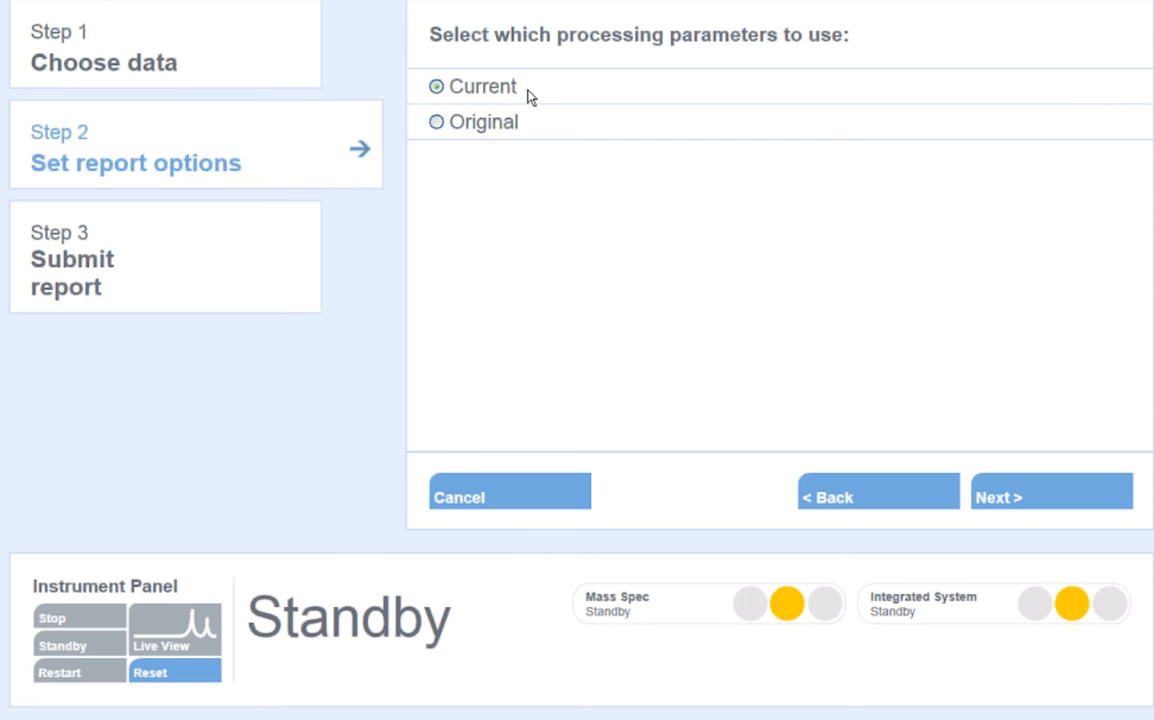
{"action": "mouse_move", "coordinate": [608, 152]}
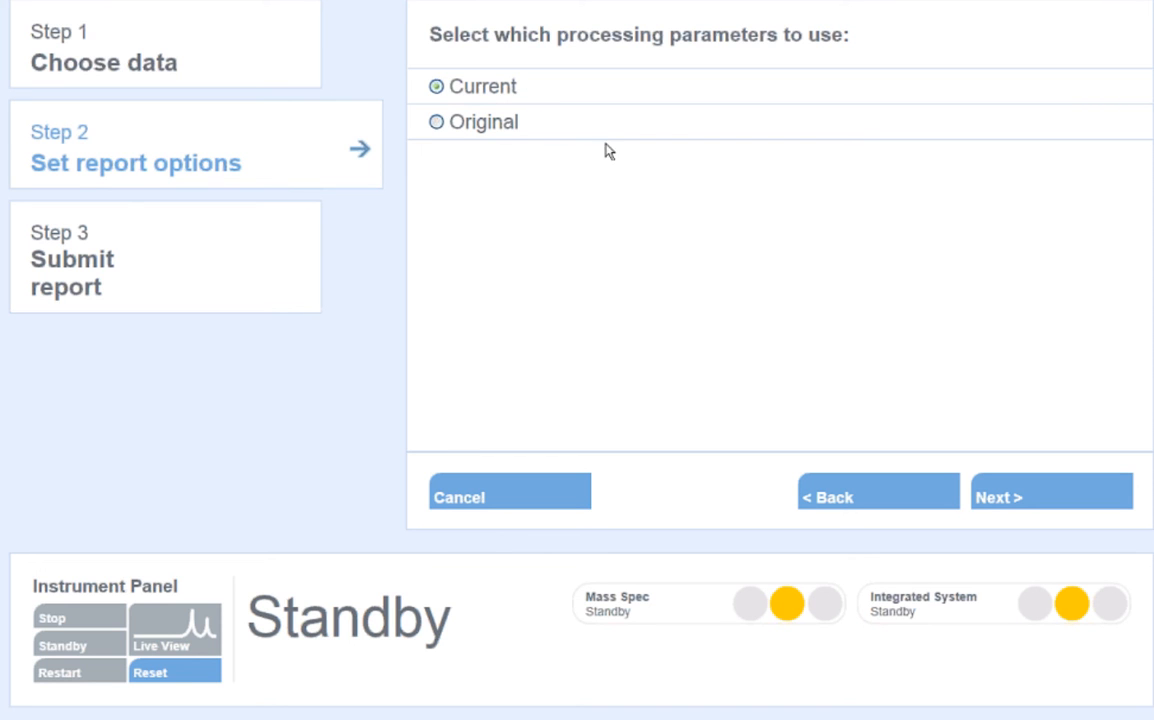
{"action": "mouse_move", "coordinate": [978, 406]}
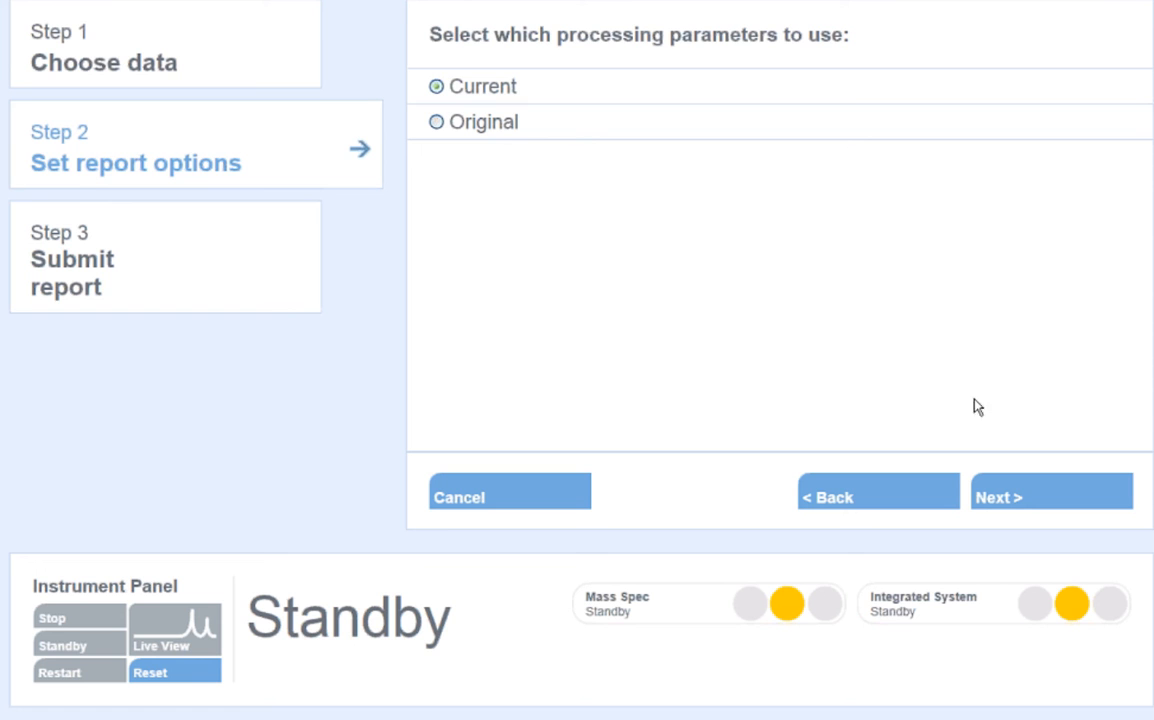
{"action": "mouse_move", "coordinate": [1008, 460]}
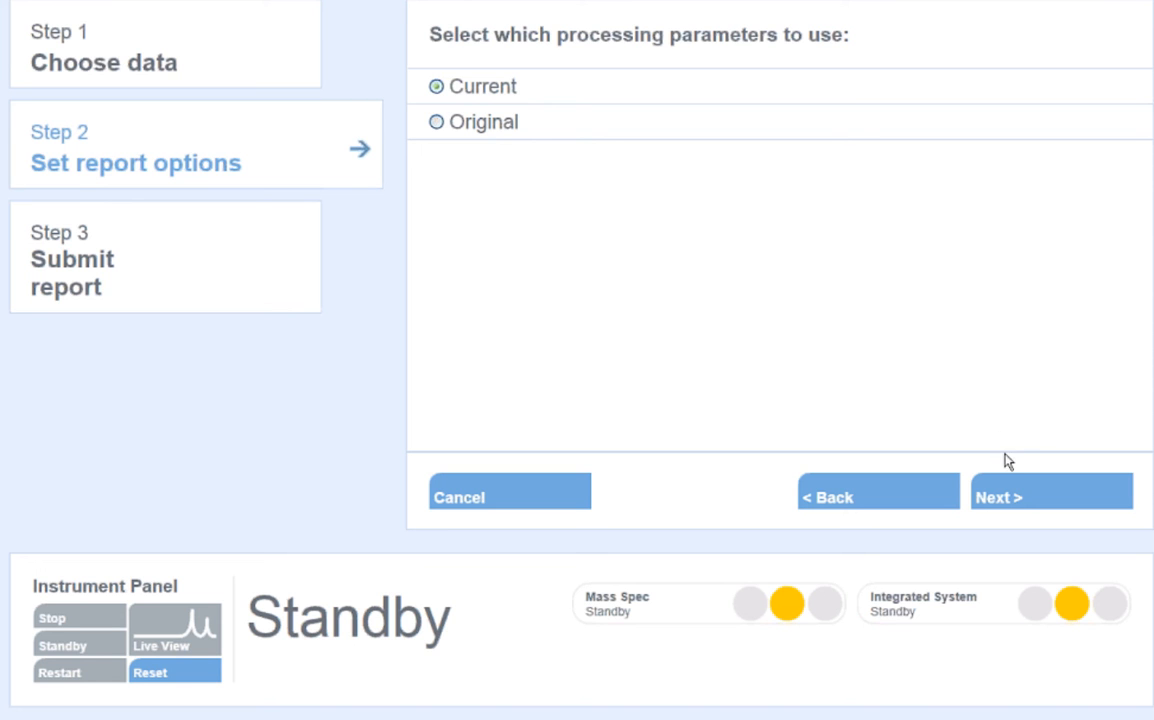
{"action": "mouse_move", "coordinate": [1012, 480]}
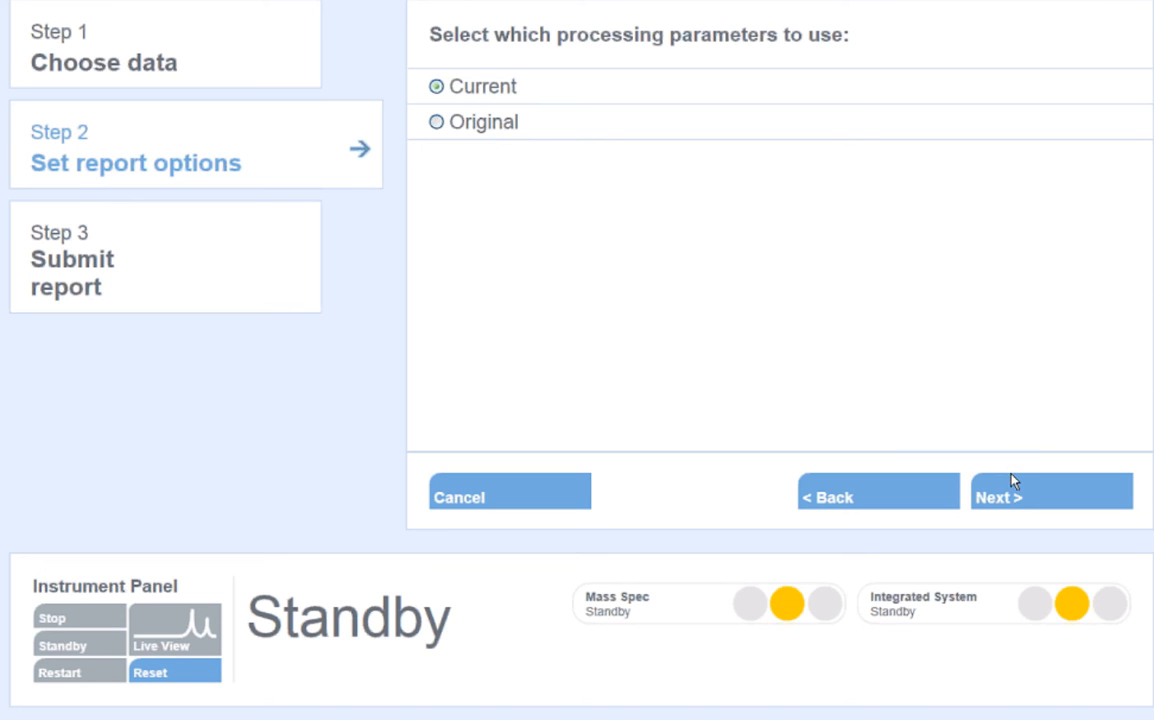
{"action": "mouse_move", "coordinate": [1052, 498]}
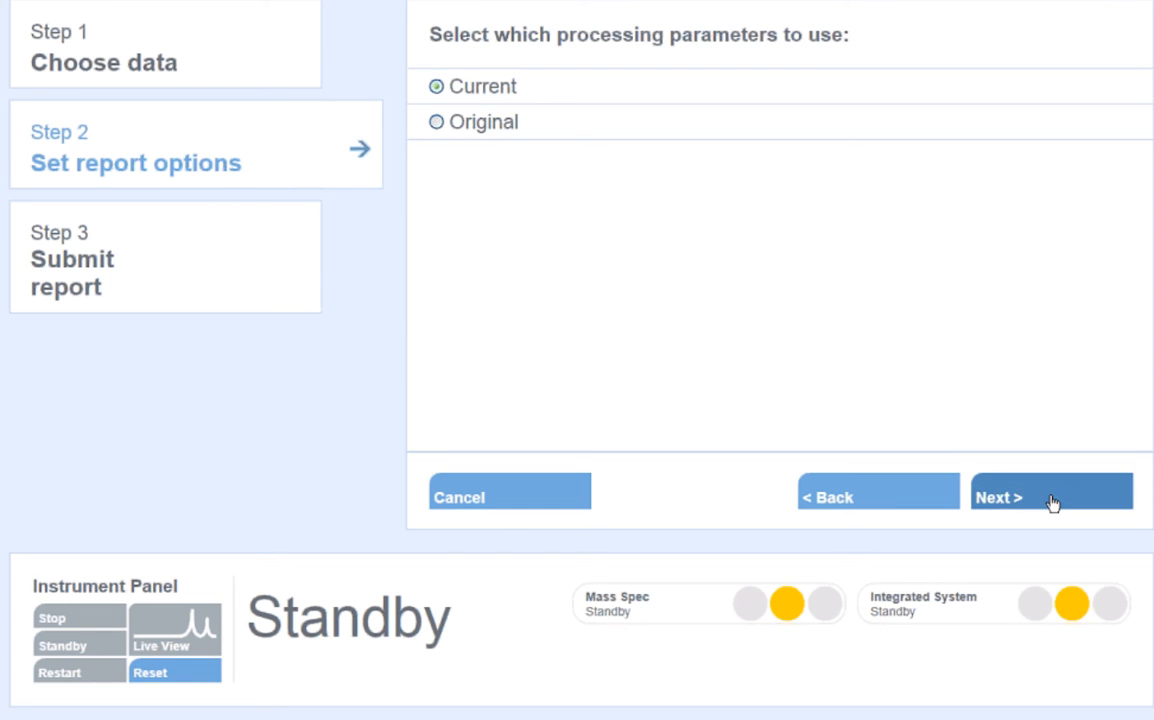
Step: Answer No to reviewing peaks before reporting
{"action": "left_click", "coordinate": [1050, 496]}
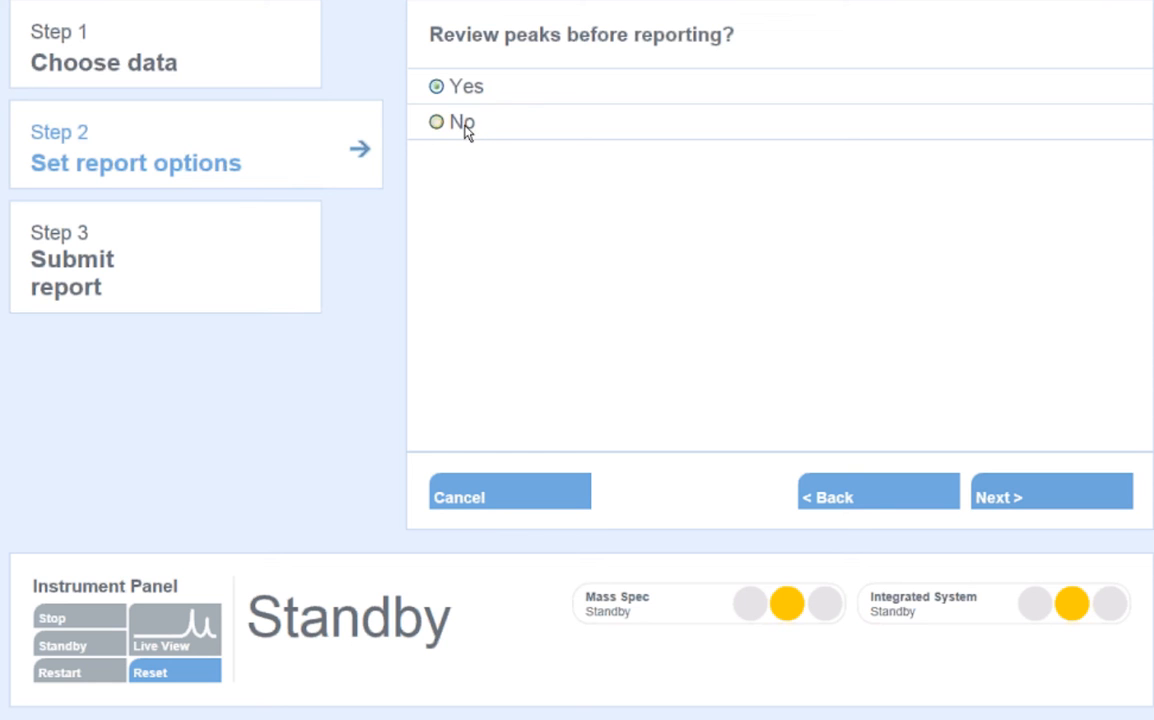
{"action": "left_click", "coordinate": [436, 122]}
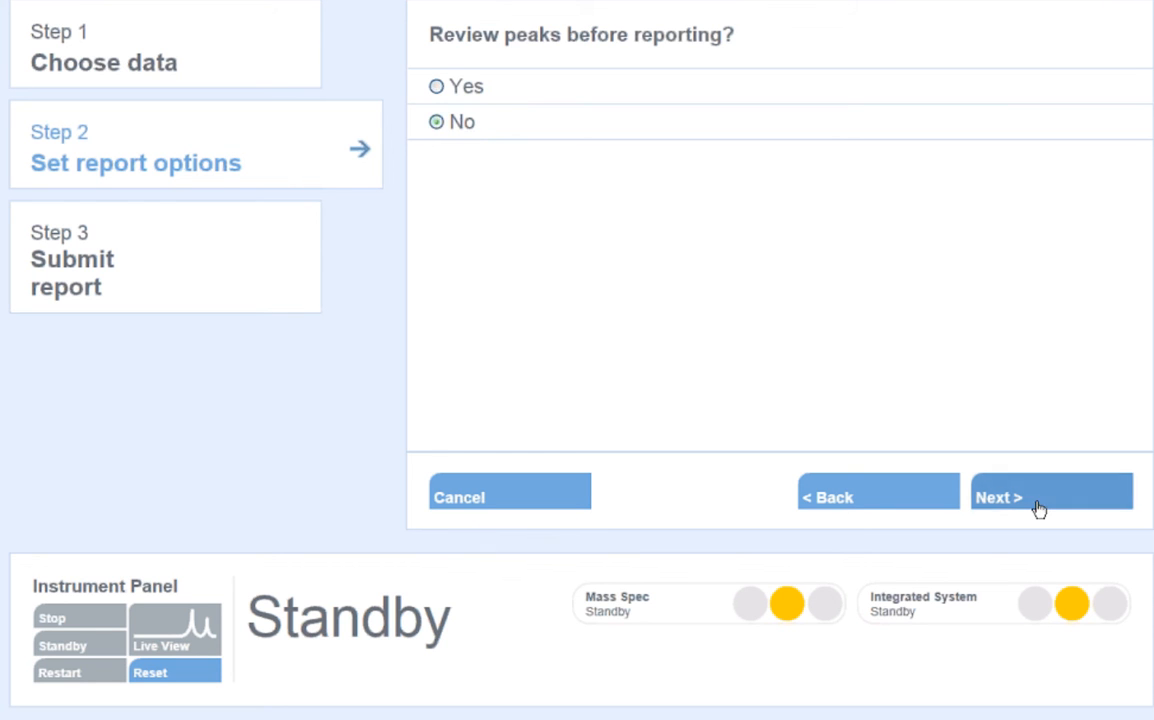
Step: Advance to the report styles with CES Matching Hits checked
{"action": "left_click", "coordinate": [1052, 496]}
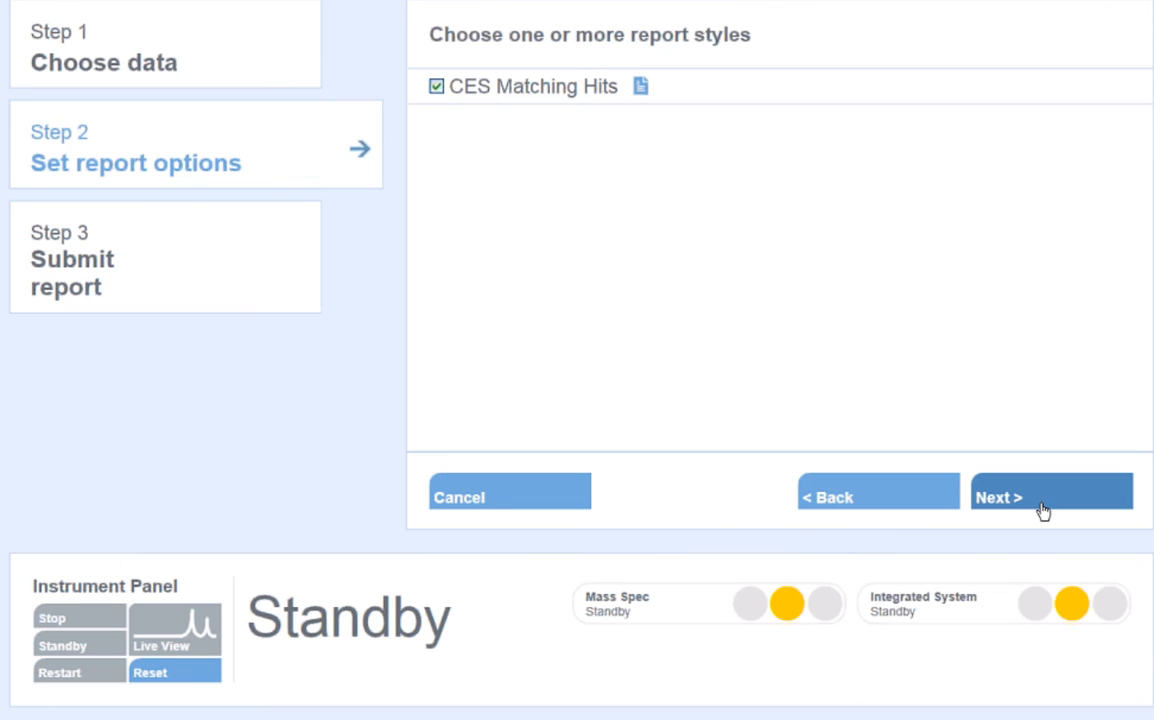
{"action": "mouse_move", "coordinate": [518, 76]}
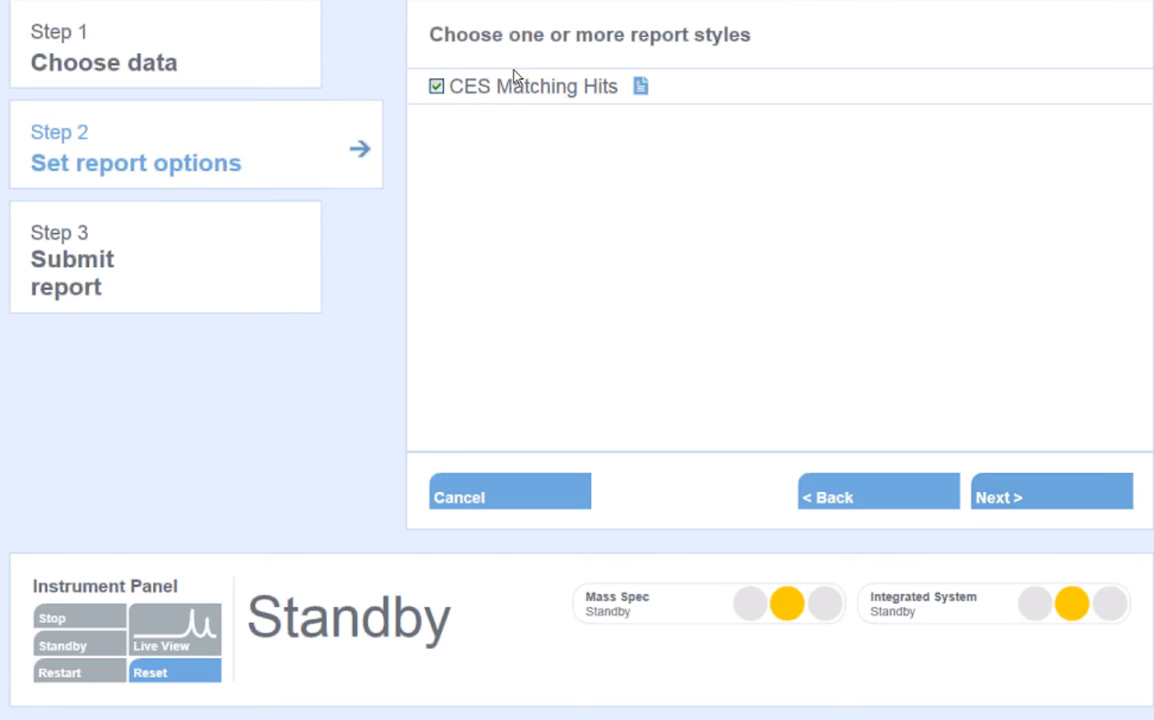
{"action": "mouse_move", "coordinate": [688, 64]}
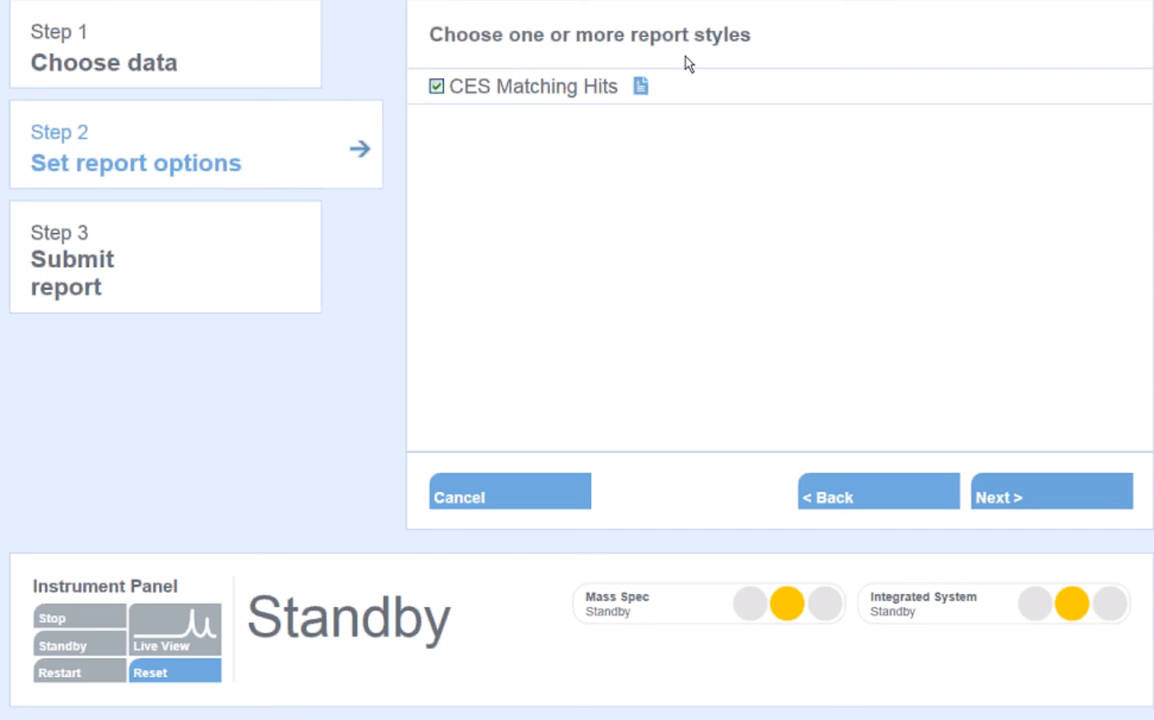
{"action": "mouse_move", "coordinate": [656, 104]}
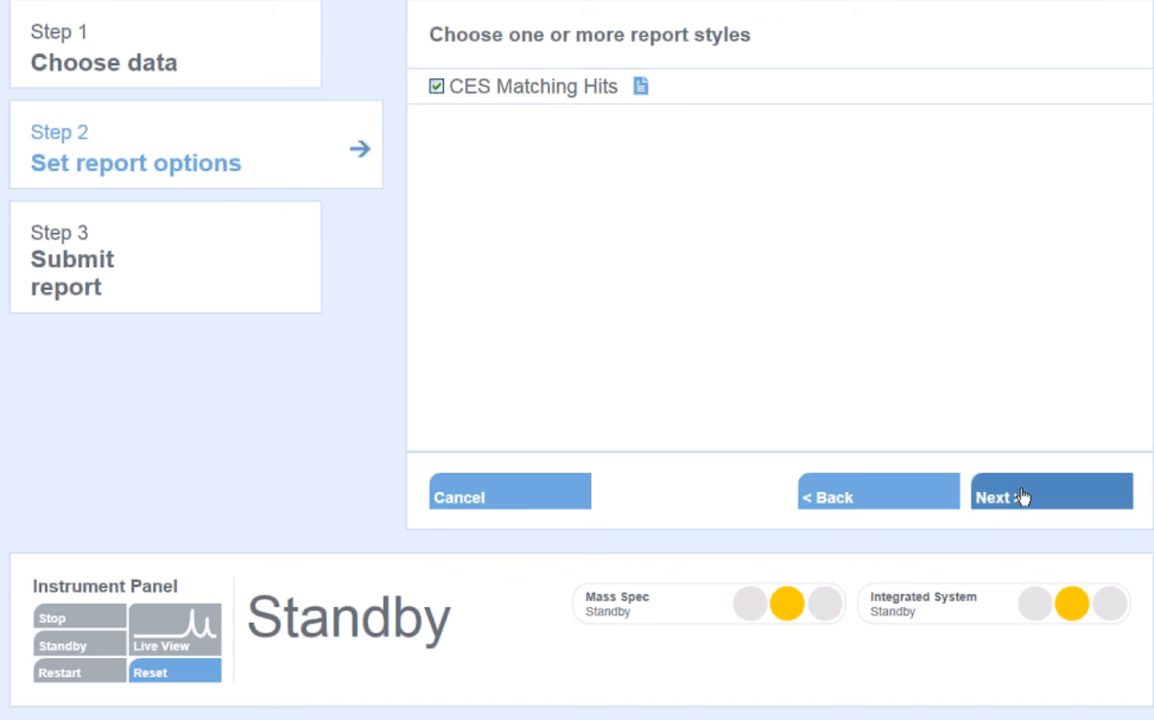
Step: Advance to output formats, keeping the Word version of the report
{"action": "left_click", "coordinate": [1022, 496]}
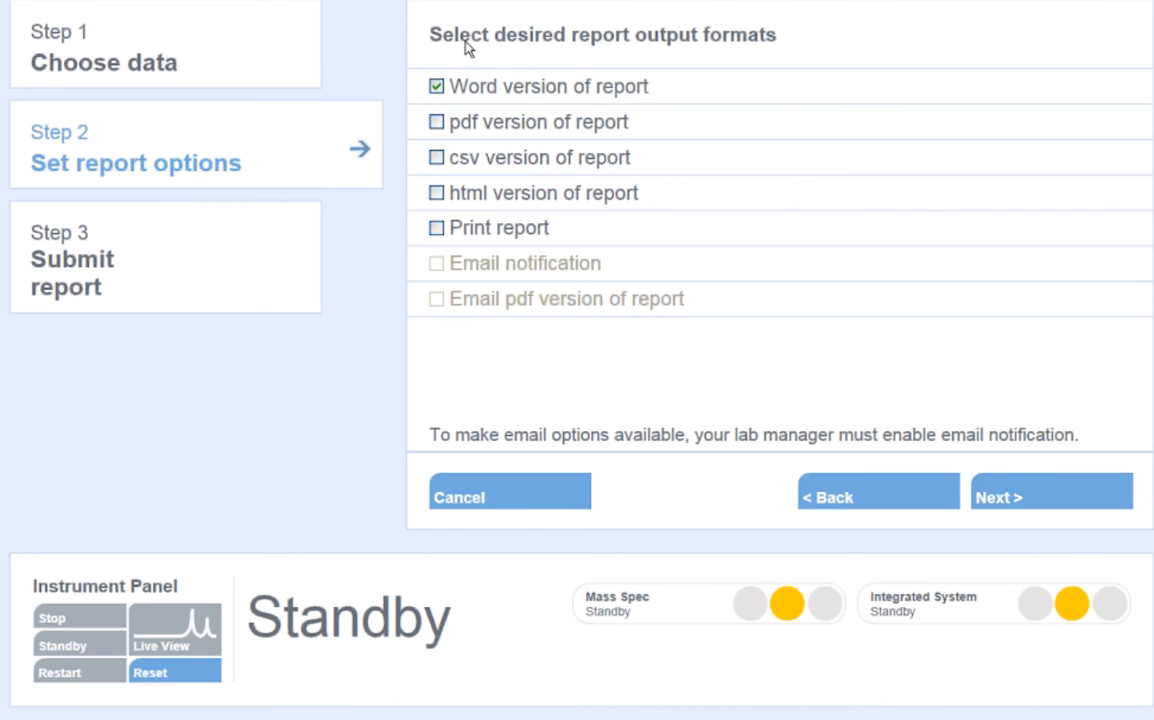
{"action": "mouse_move", "coordinate": [660, 84]}
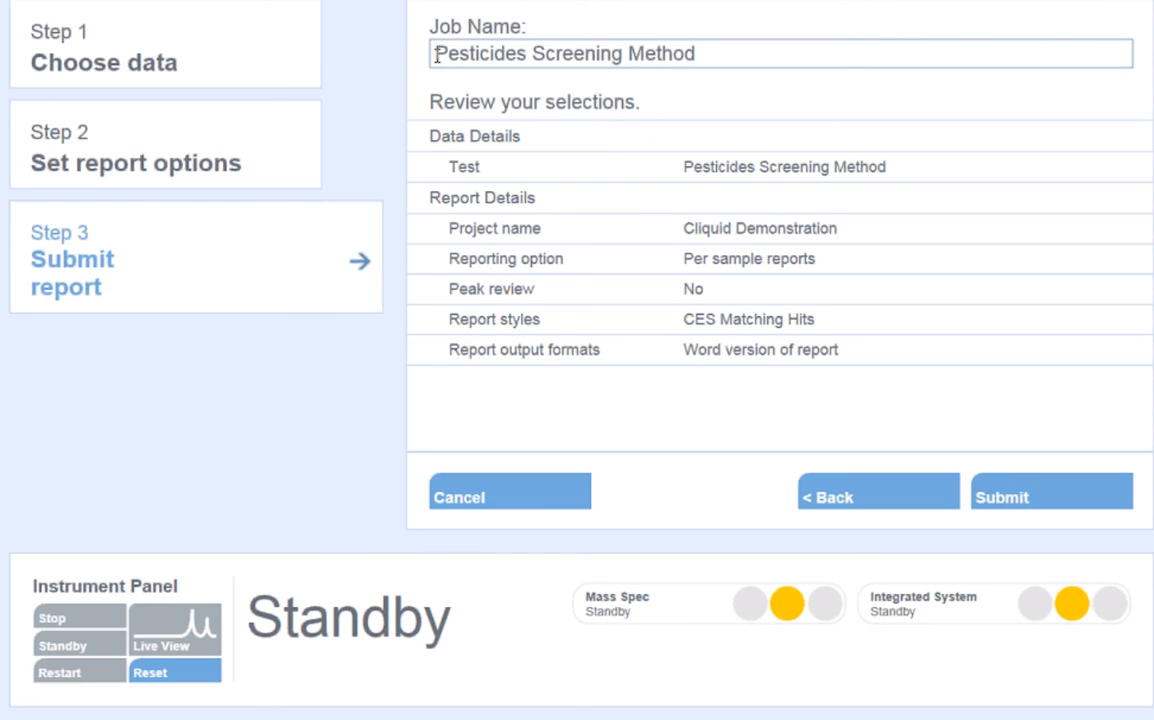
Step: Prefix the job name with 'Reprocessing of' before the method name
{"action": "type", "text": "R"}
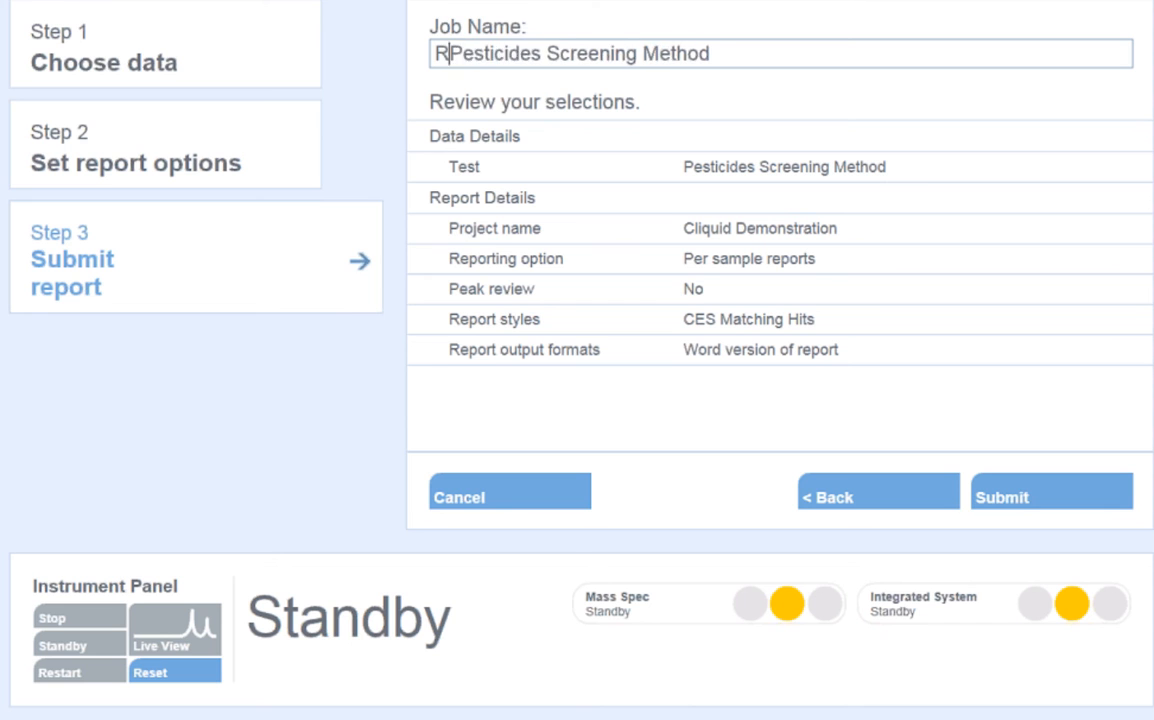
{"action": "type", "text": "eproces"}
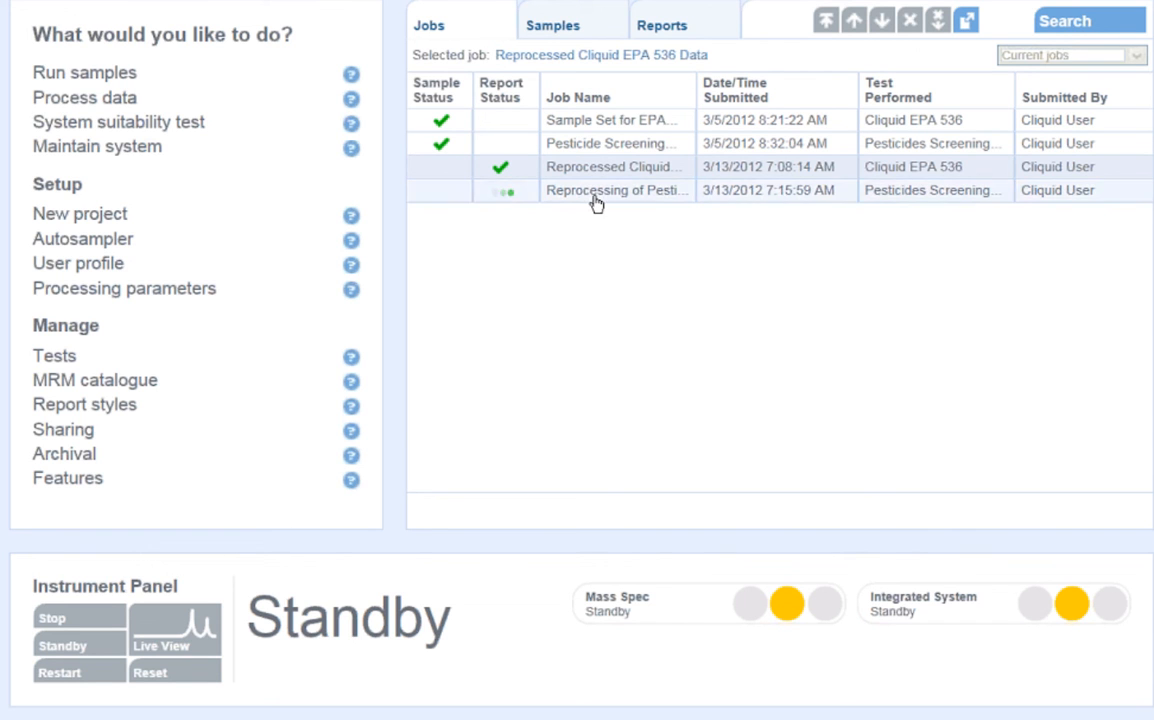
Step: Select the Reprocessing job and show its three per-sample reports
{"action": "left_click", "coordinate": [616, 190]}
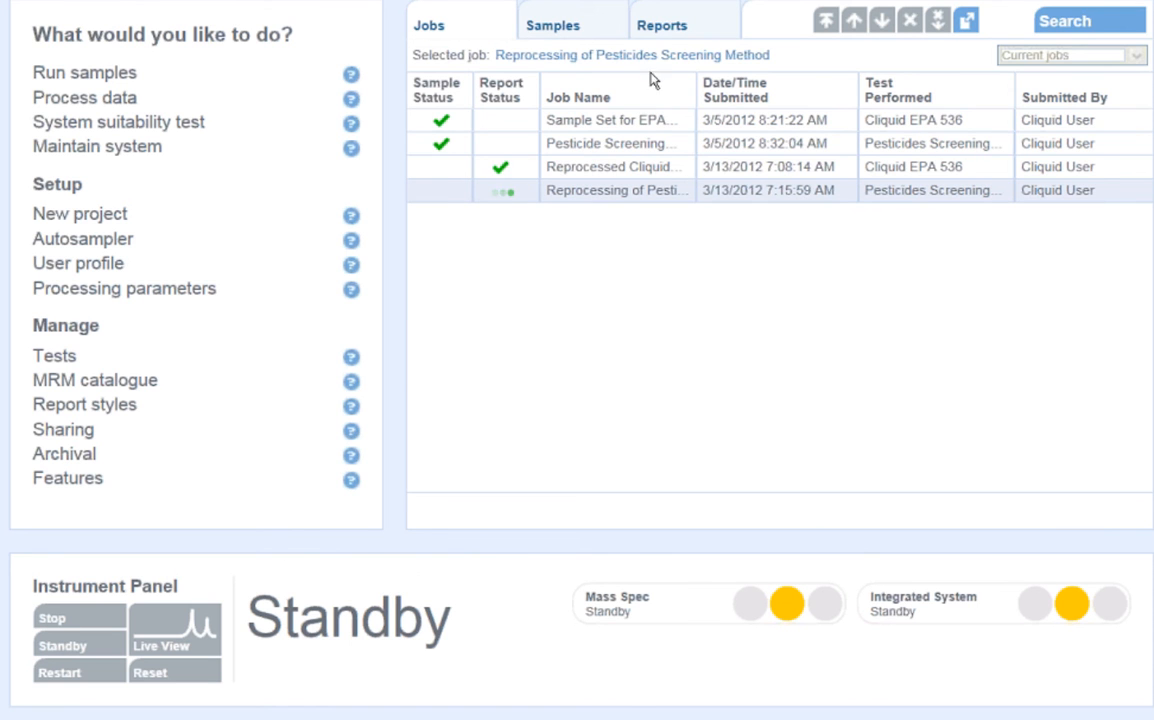
{"action": "left_click", "coordinate": [662, 24]}
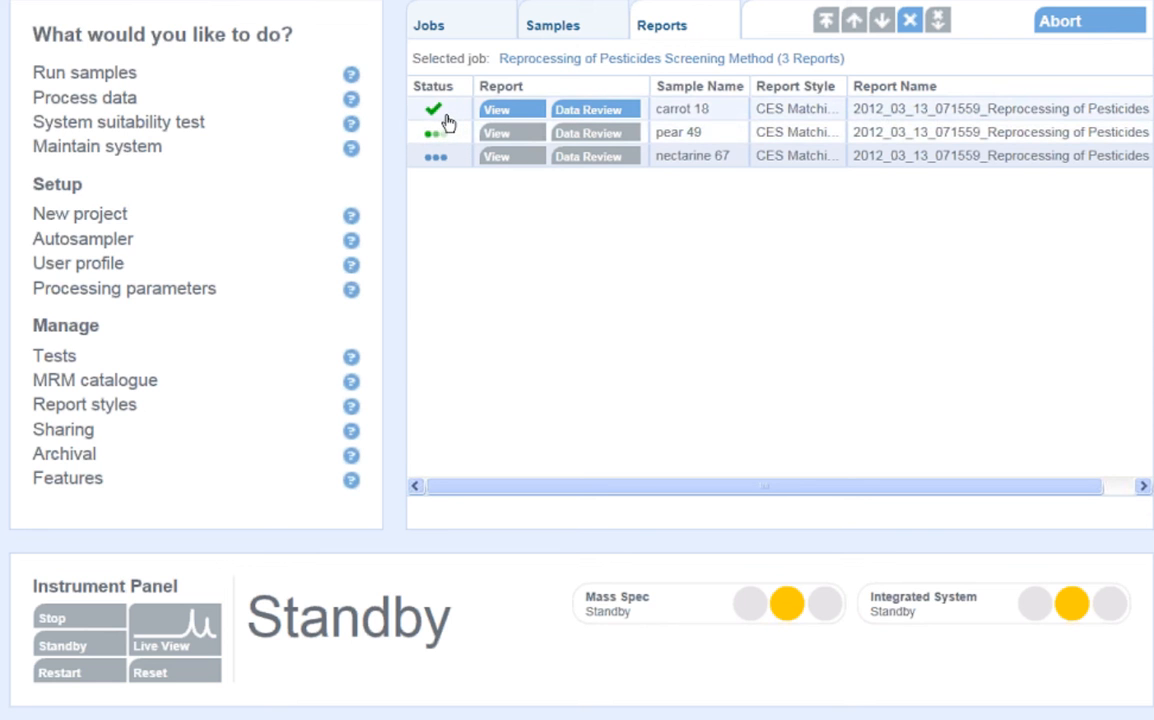
{"action": "mouse_move", "coordinate": [436, 120]}
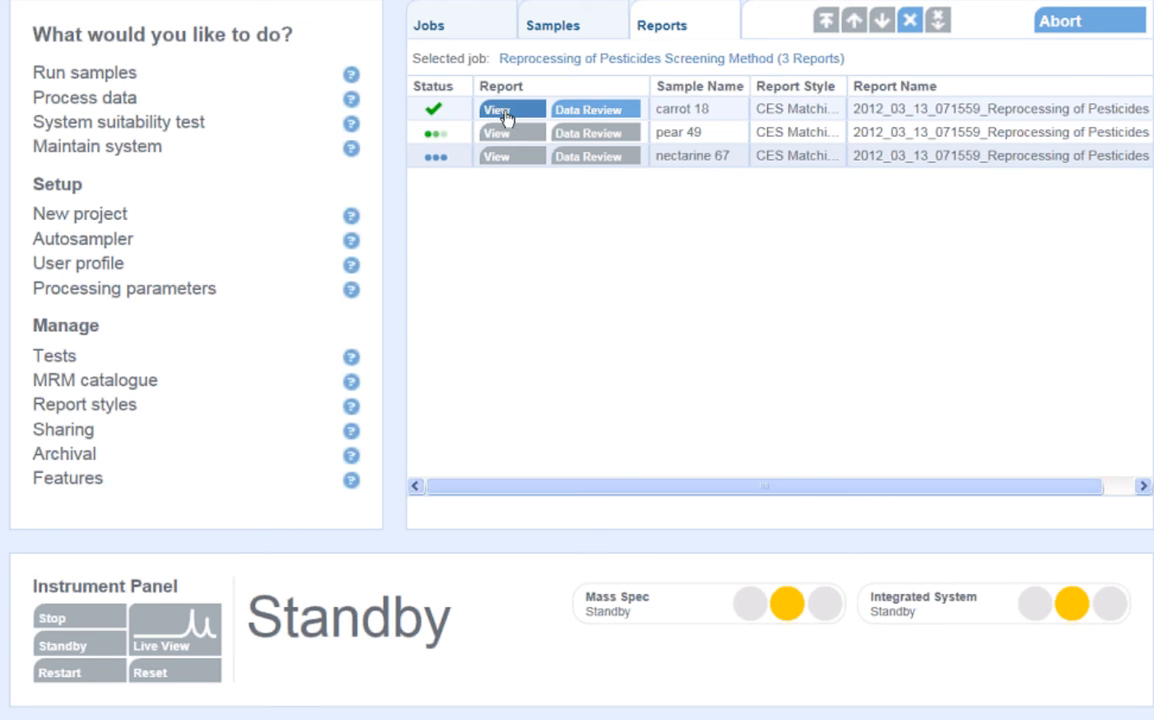
Step: View the carrot 18 Word report and scroll through its chromatogram and Dimethoate summary
{"action": "left_click", "coordinate": [496, 108]}
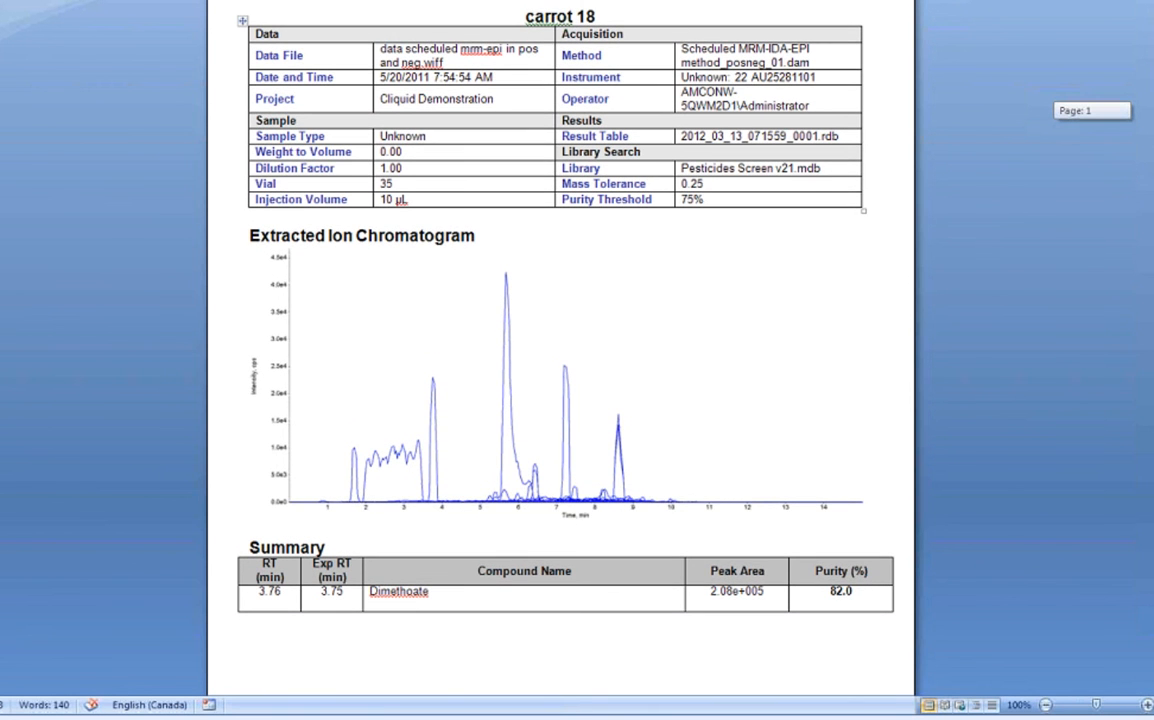
{"action": "scroll", "scroll_direction": "down", "scroll_amount": 3}
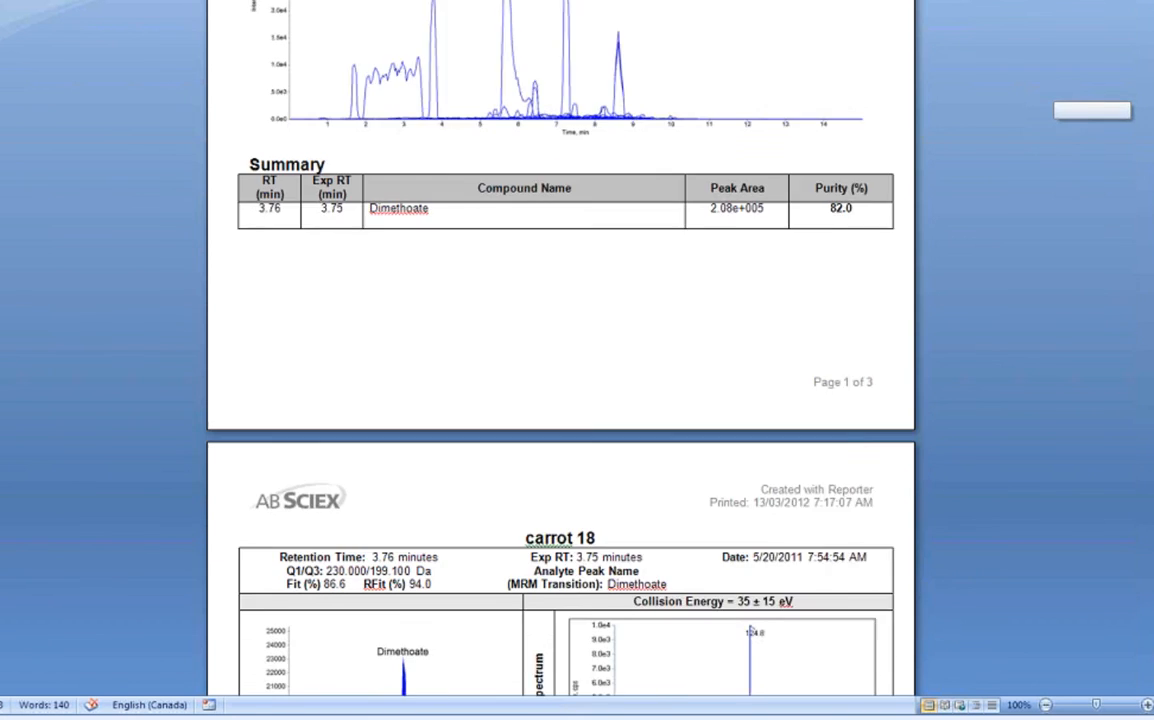
{"action": "scroll", "scroll_direction": "down", "scroll_amount": 3}
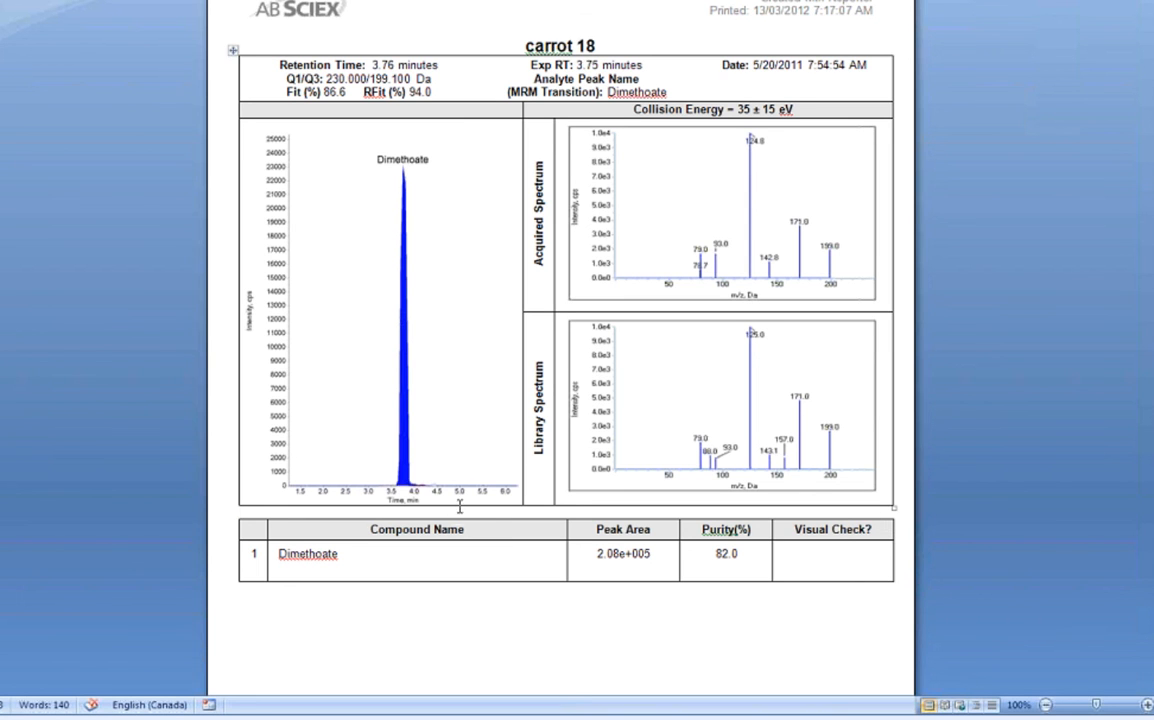
{"action": "mouse_move", "coordinate": [616, 288]}
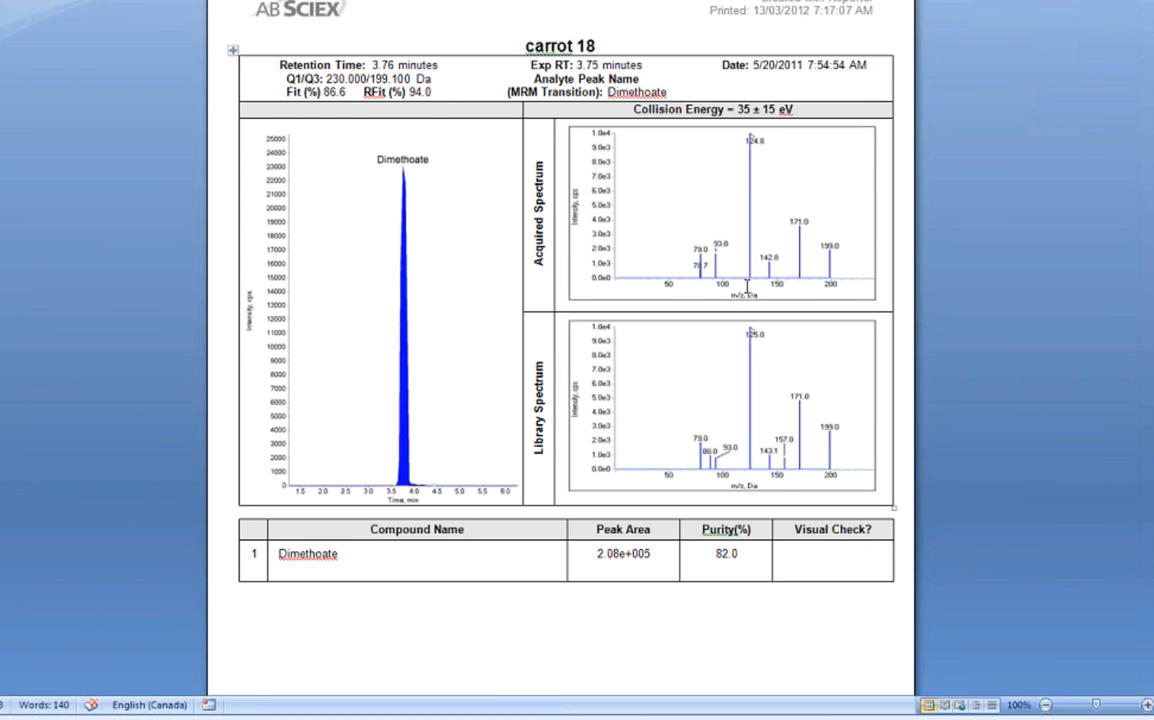
{"action": "mouse_move", "coordinate": [540, 284]}
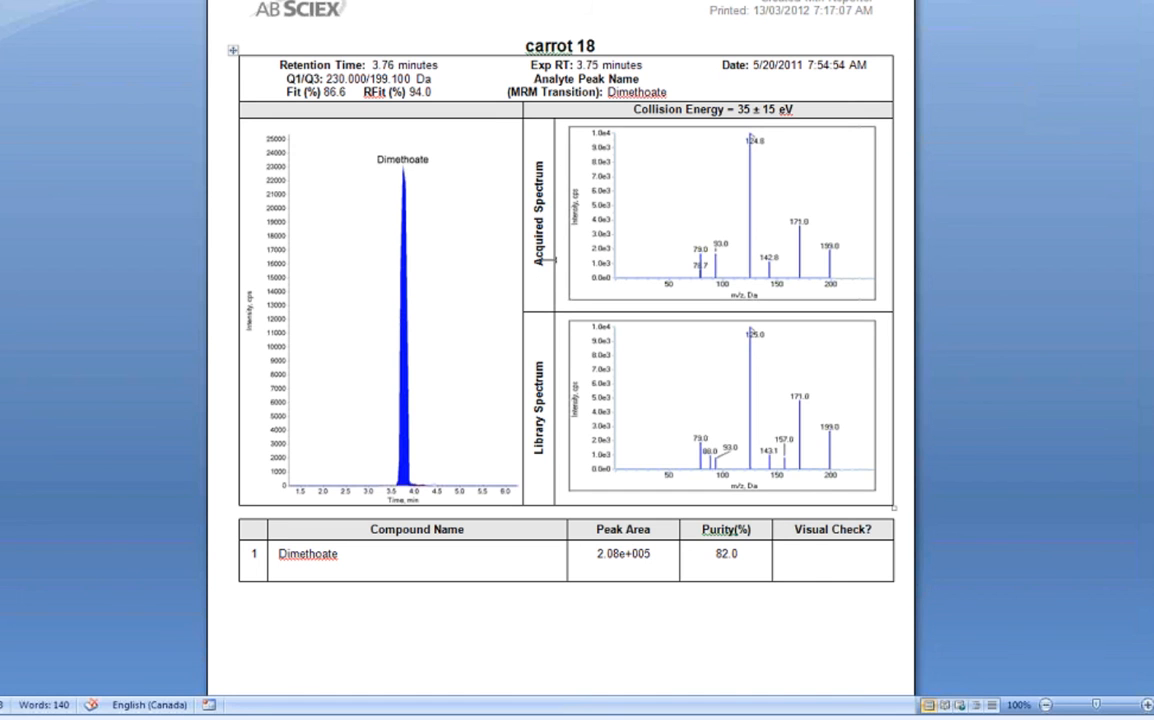
{"action": "mouse_move", "coordinate": [654, 314]}
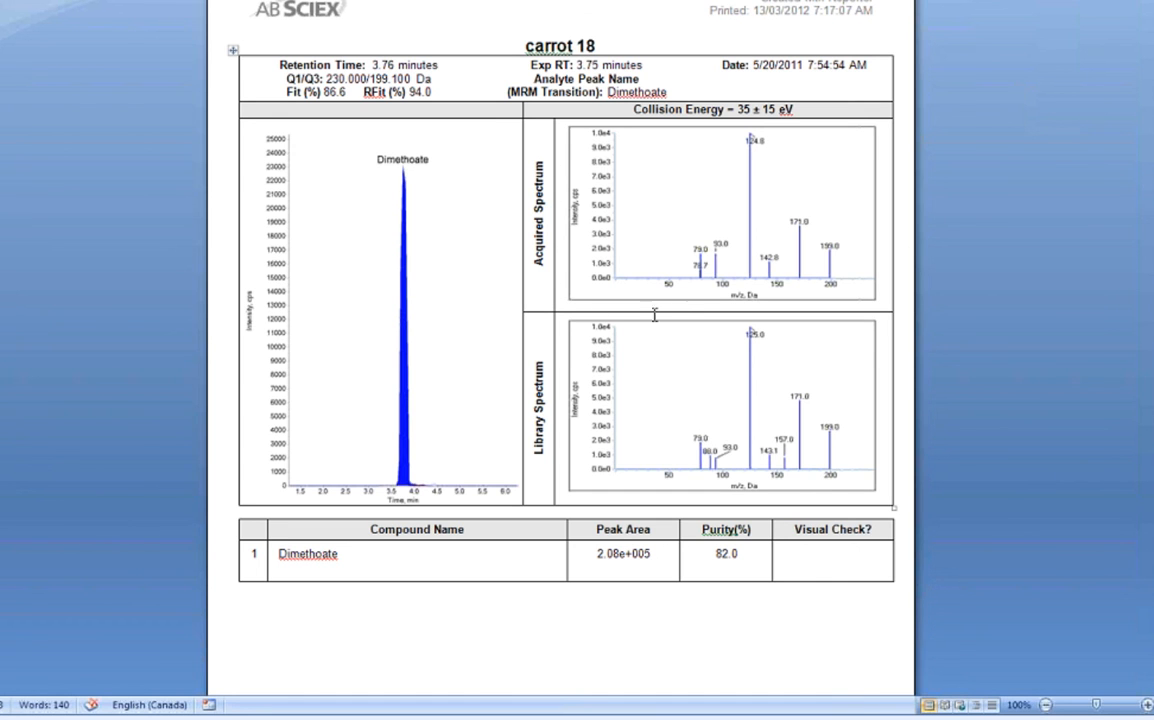
{"action": "mouse_move", "coordinate": [556, 500]}
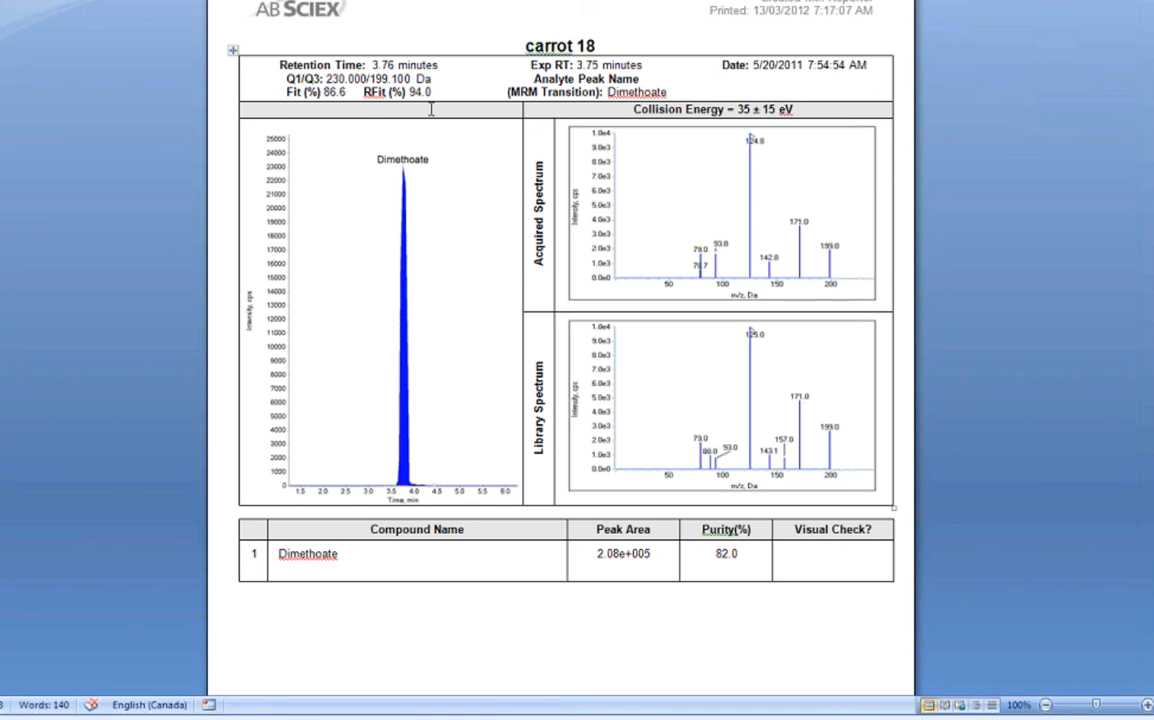
{"action": "mouse_move", "coordinate": [910, 224]}
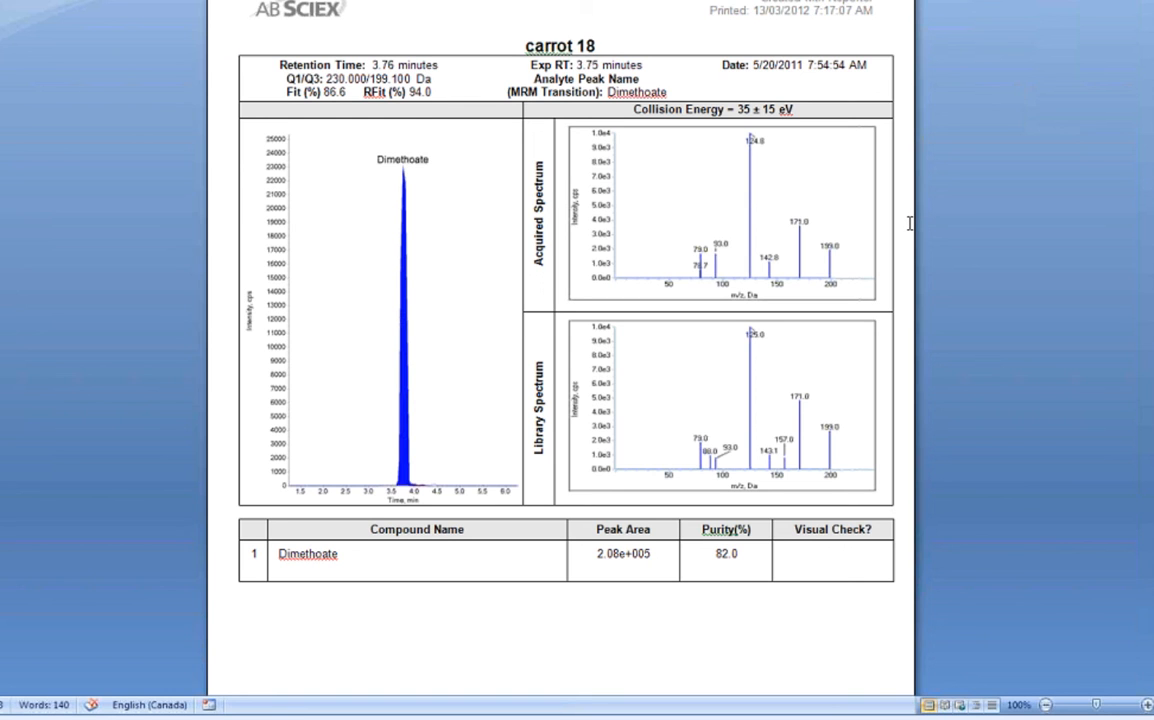
{"action": "mouse_move", "coordinate": [944, 192]}
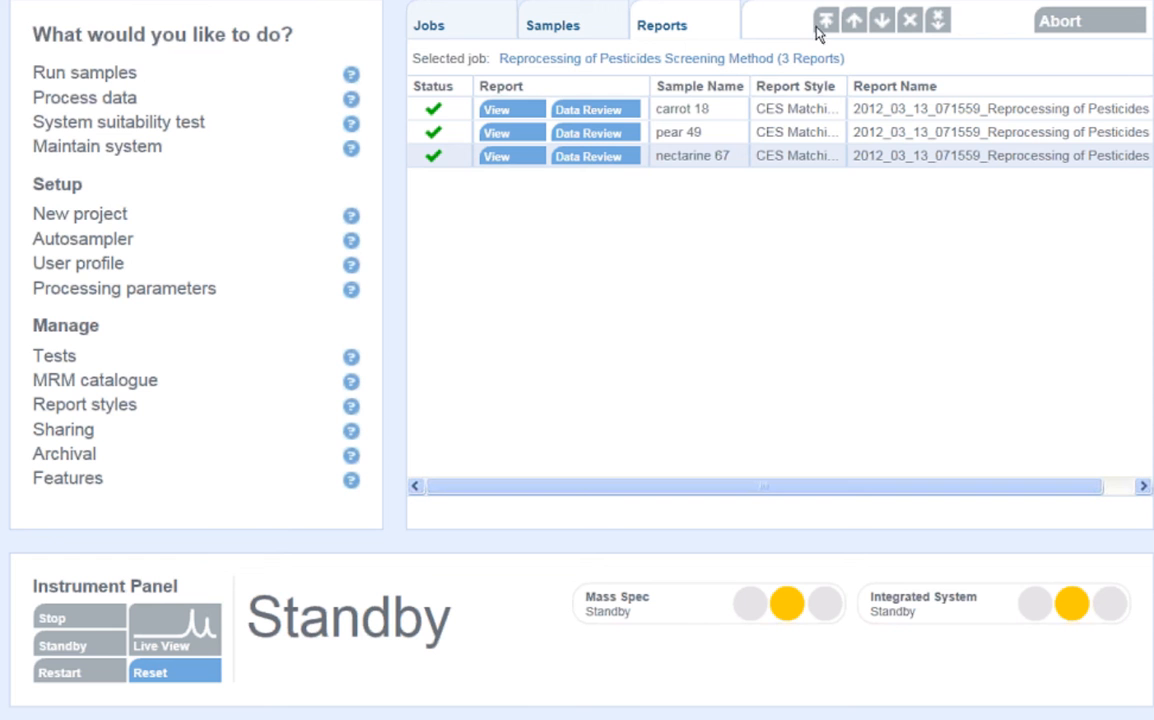
Step: Check the Jobs status, then start a Data Review of the carrot 18 report
{"action": "left_click", "coordinate": [428, 24]}
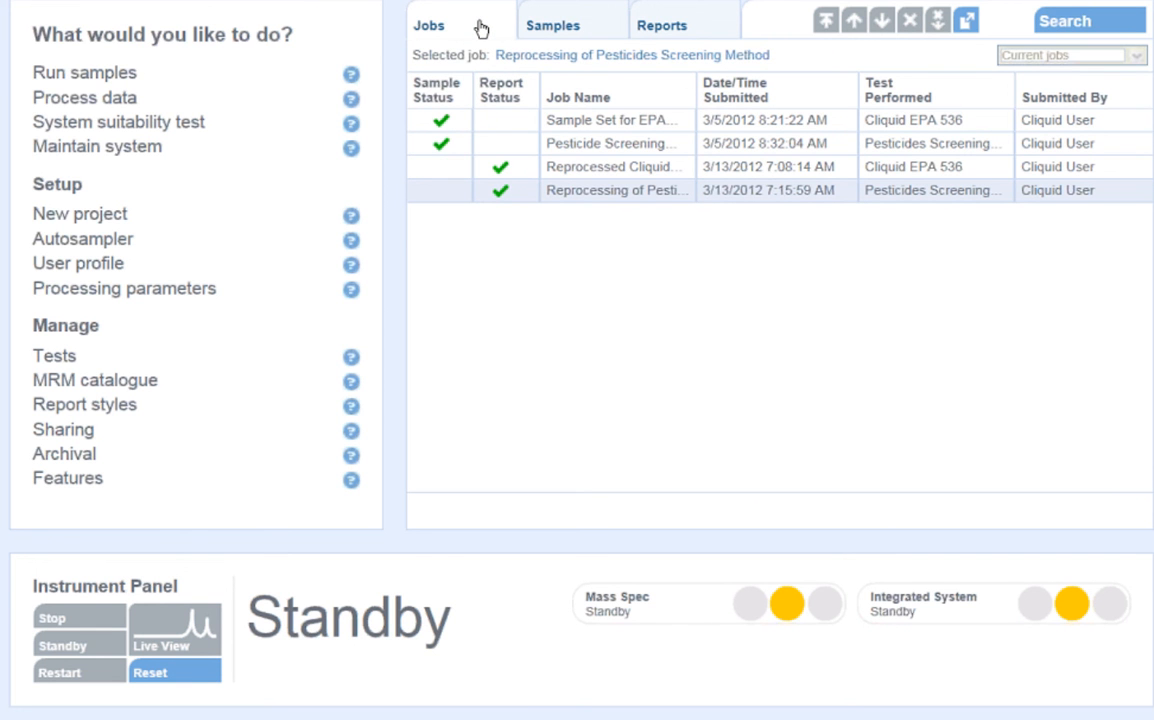
{"action": "left_click", "coordinate": [662, 24]}
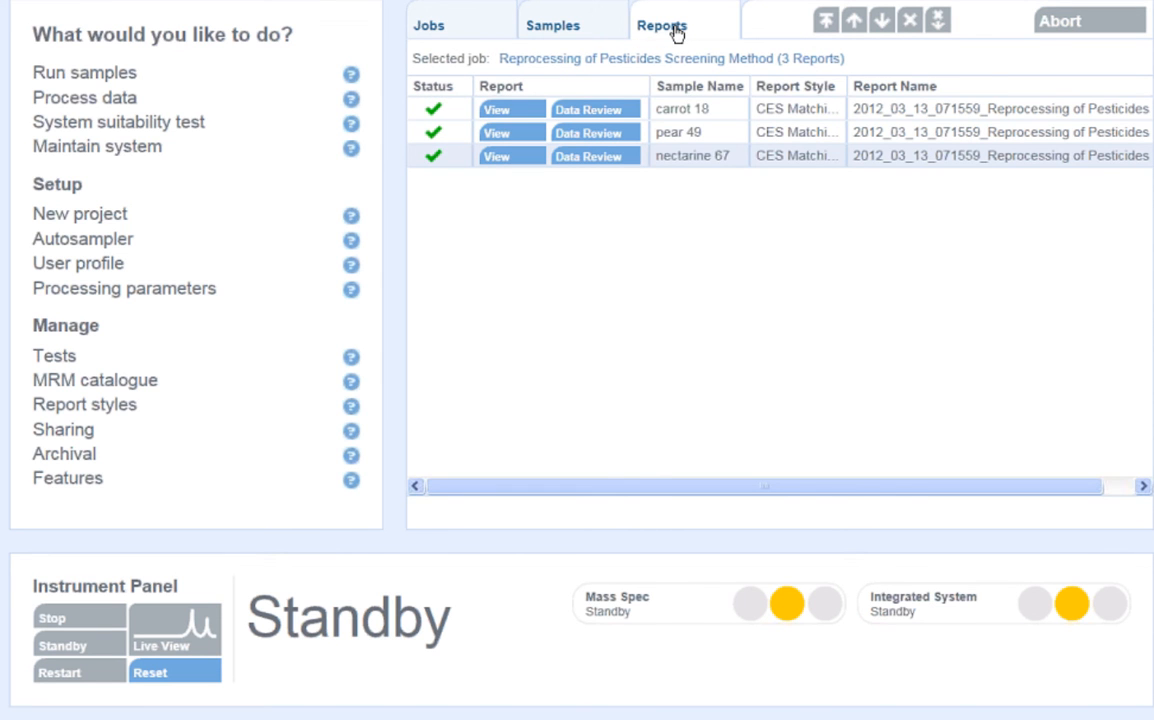
{"action": "mouse_move", "coordinate": [612, 108]}
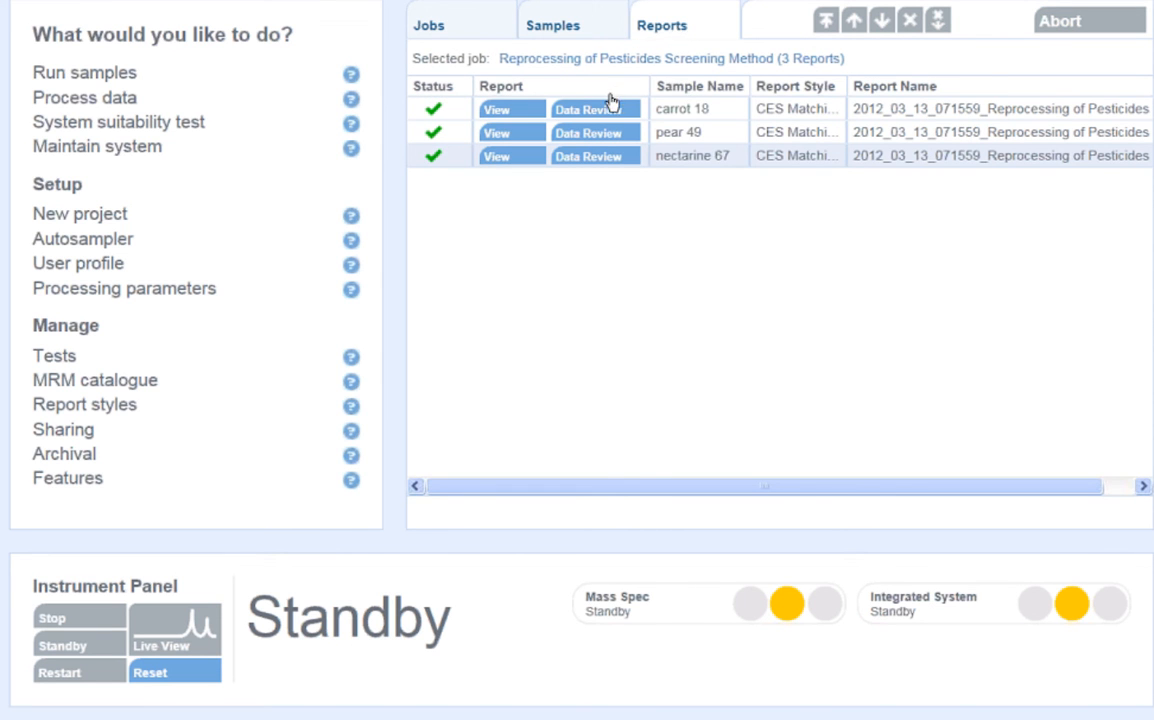
{"action": "left_click", "coordinate": [594, 108]}
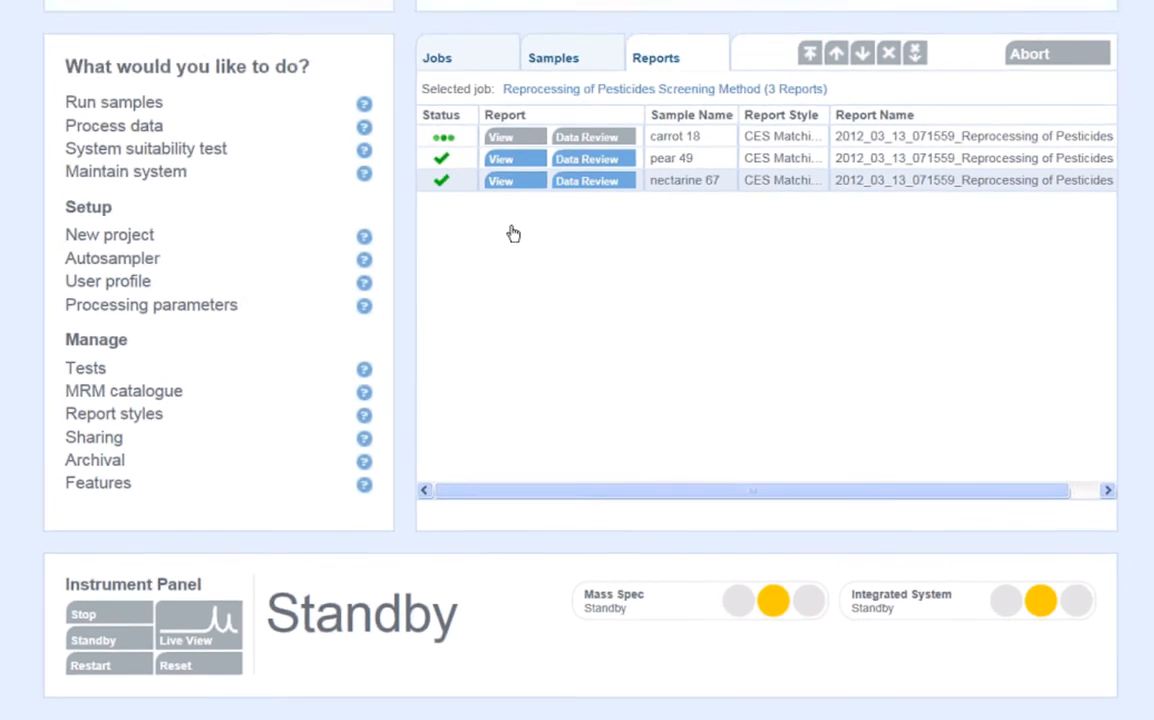
Step: Step through several analyte rows in carrot 18's results table to view their chromatograms
{"action": "left_click", "coordinate": [588, 136]}
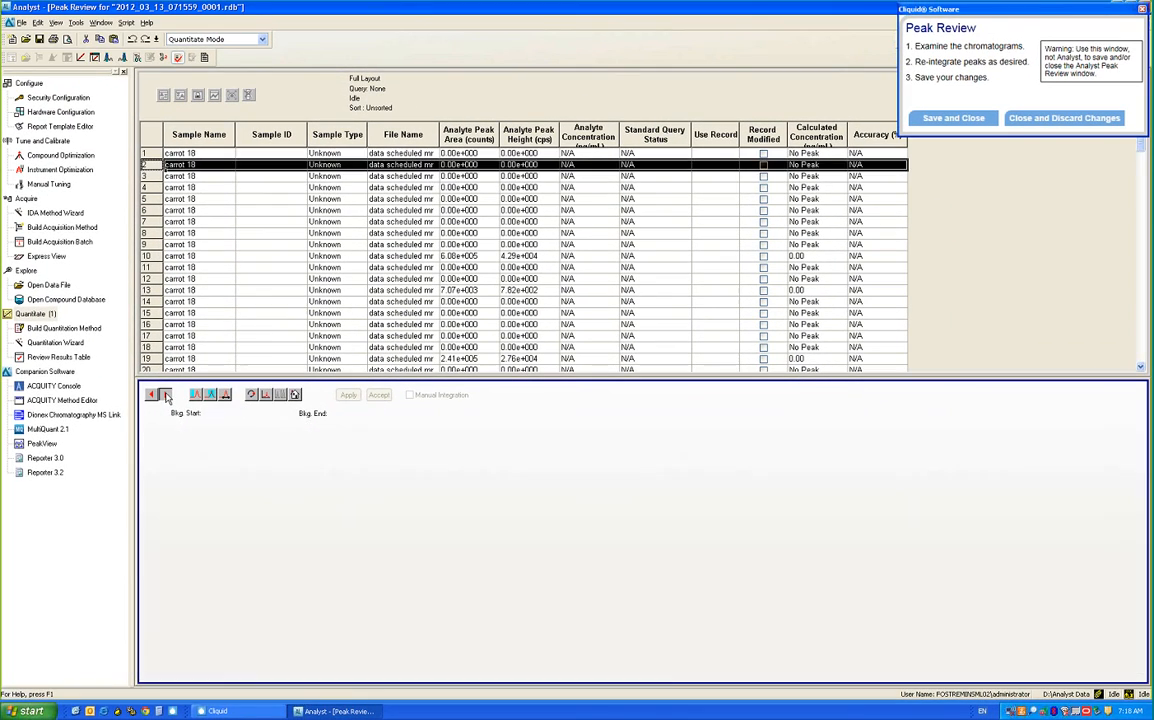
{"action": "left_click", "coordinate": [200, 198]}
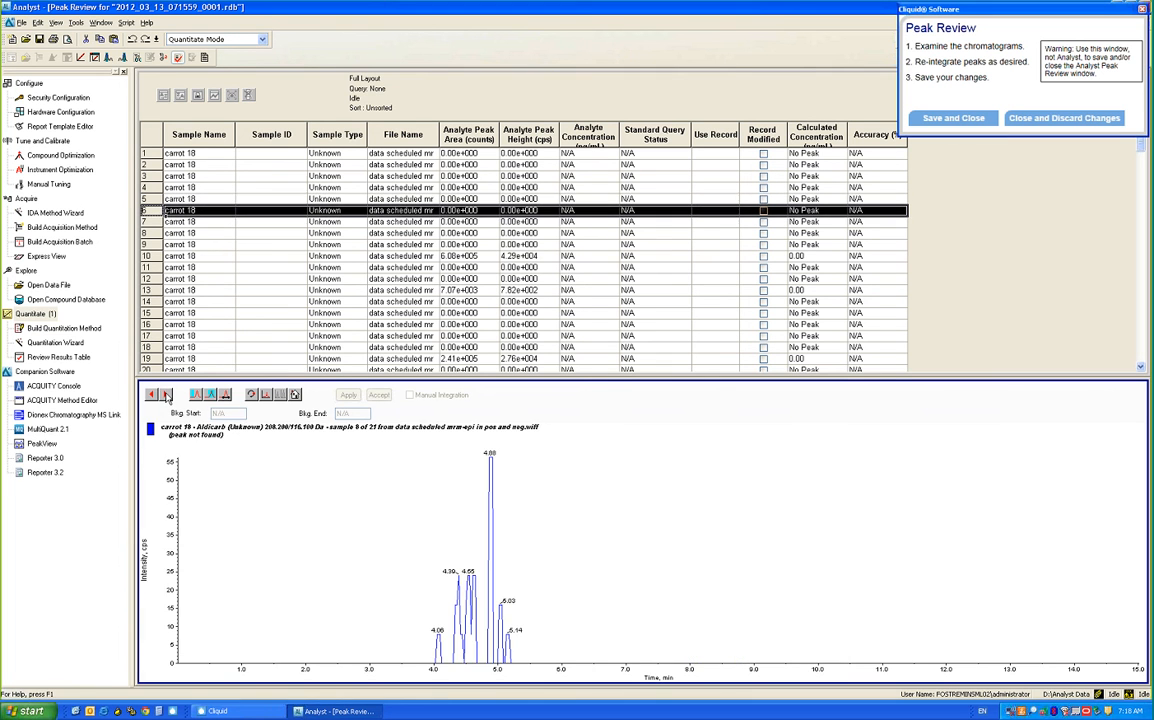
{"action": "left_click", "coordinate": [158, 392]}
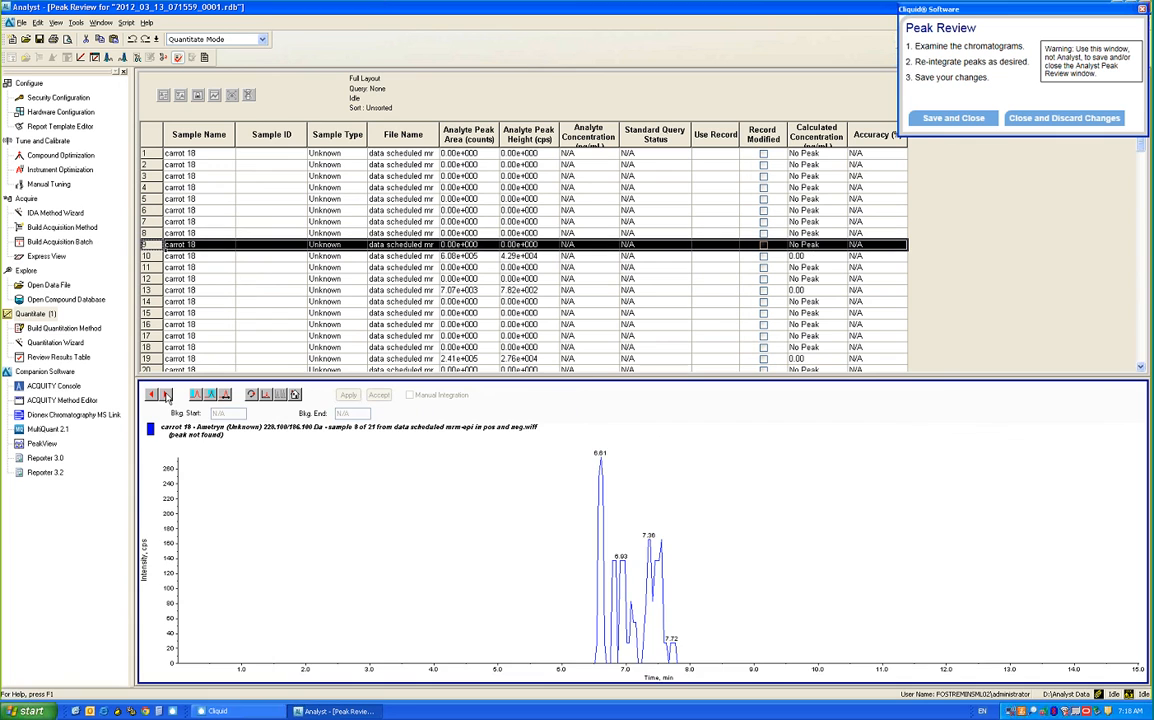
{"action": "left_click", "coordinate": [180, 256]}
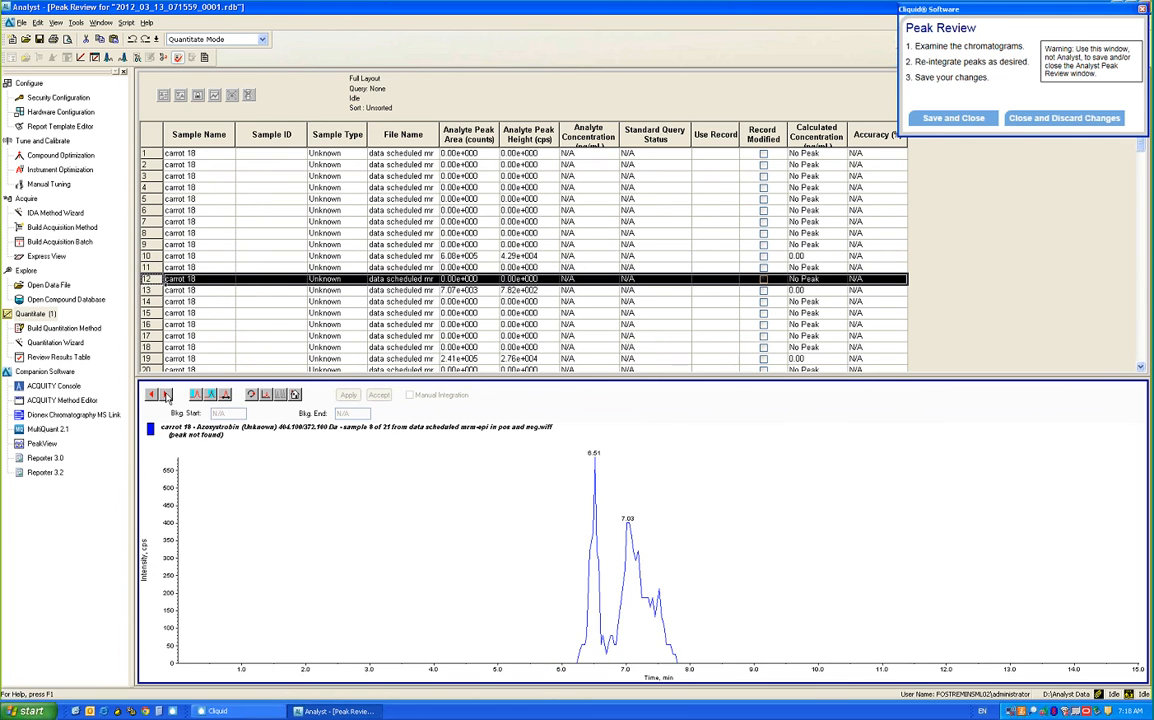
{"action": "mouse_move", "coordinate": [710, 236]}
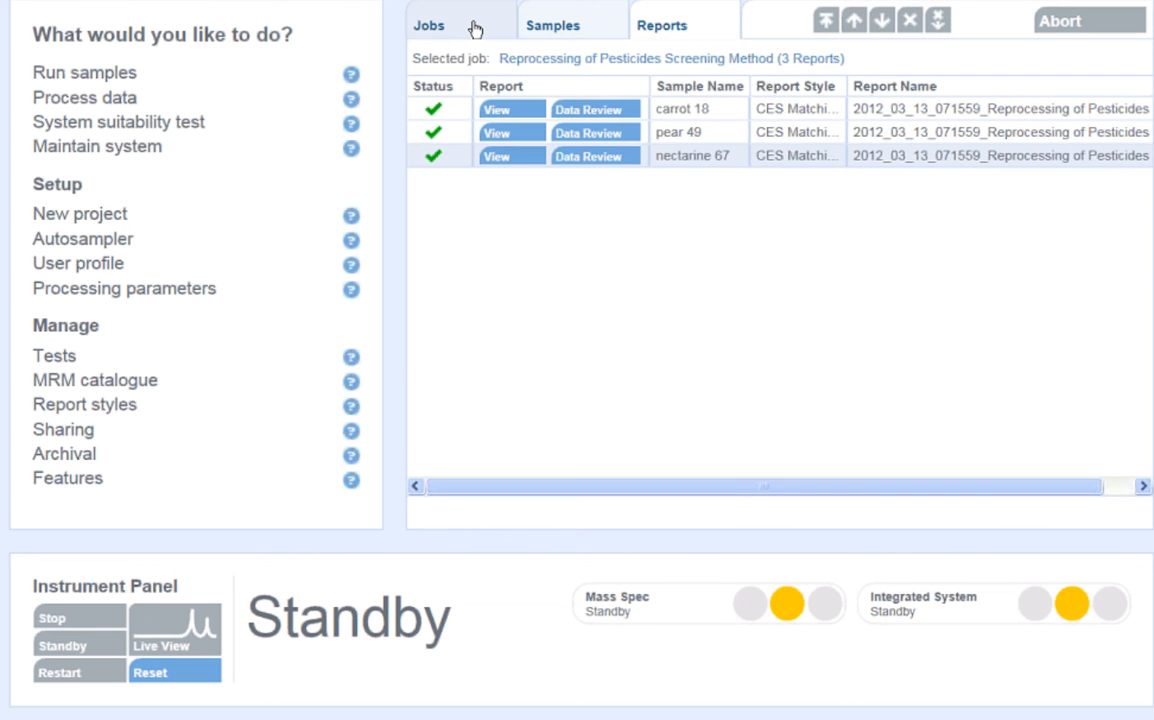
Step: View the Jobs list showing the reprocessing job's reports finished with green checks
{"action": "left_click", "coordinate": [428, 24]}
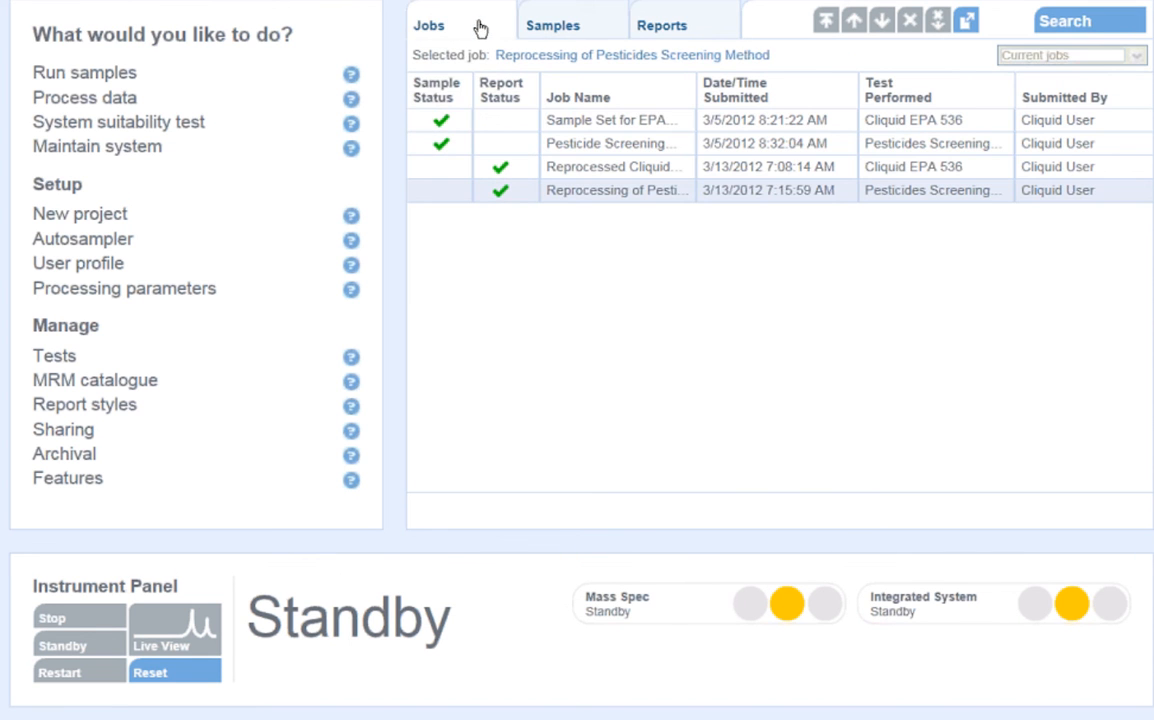
{"action": "left_click", "coordinate": [662, 24]}
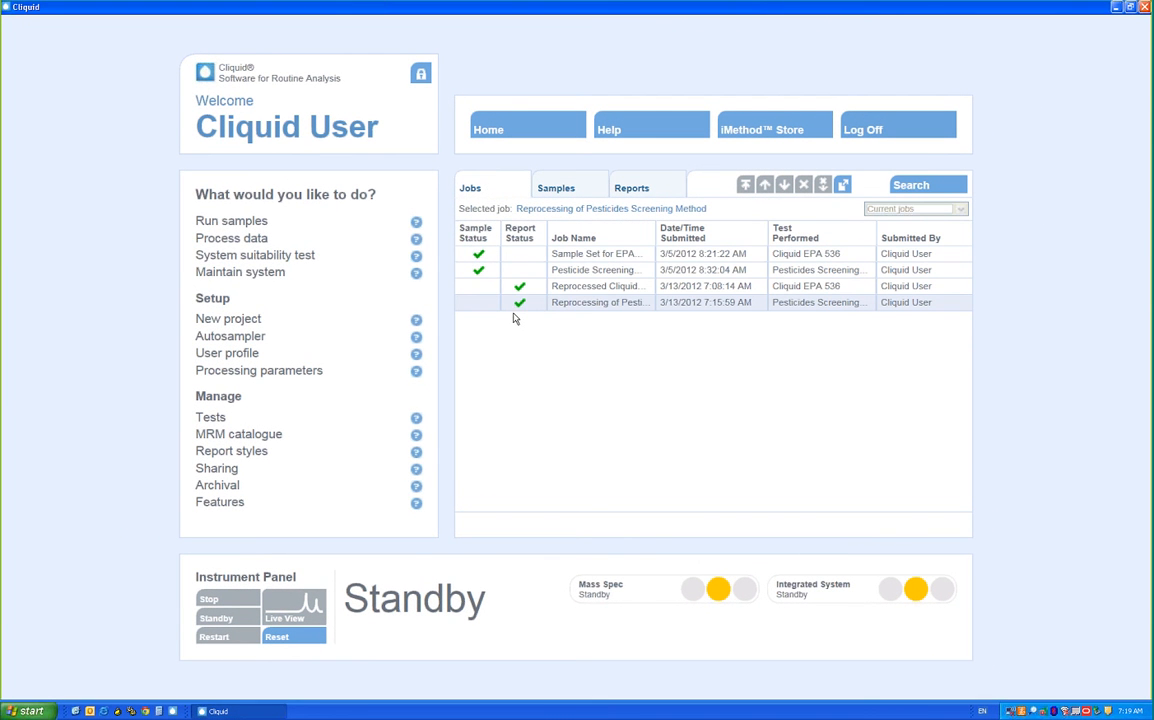
{"action": "mouse_move", "coordinate": [536, 320]}
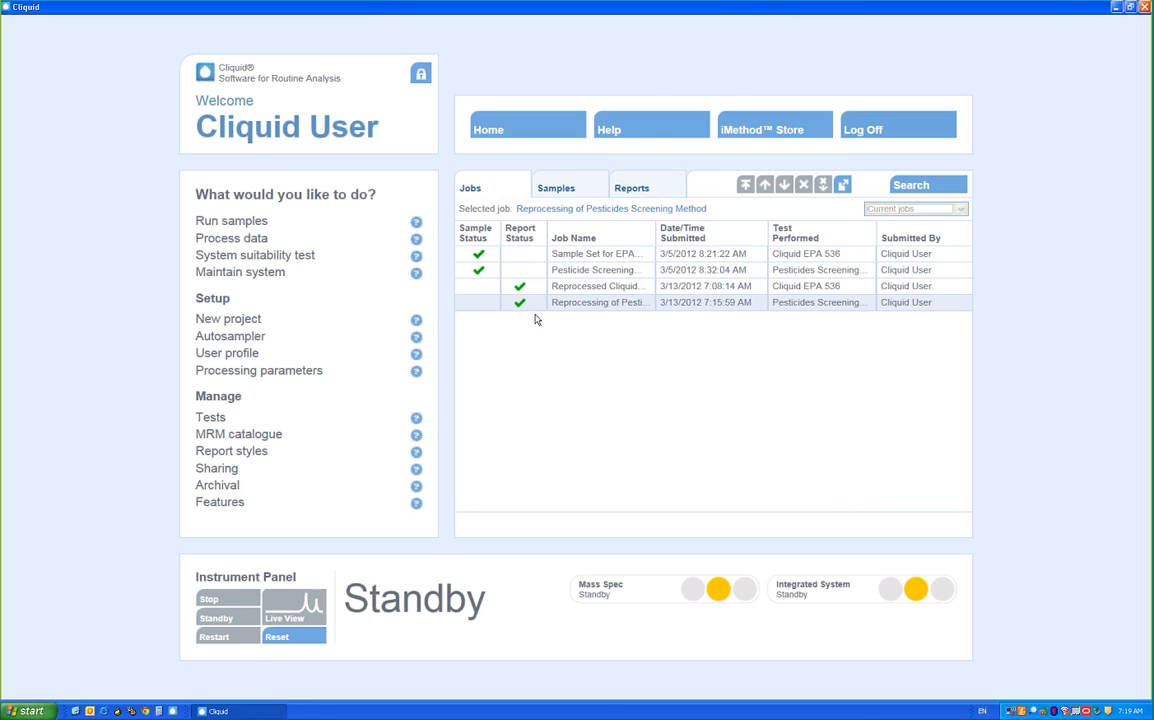